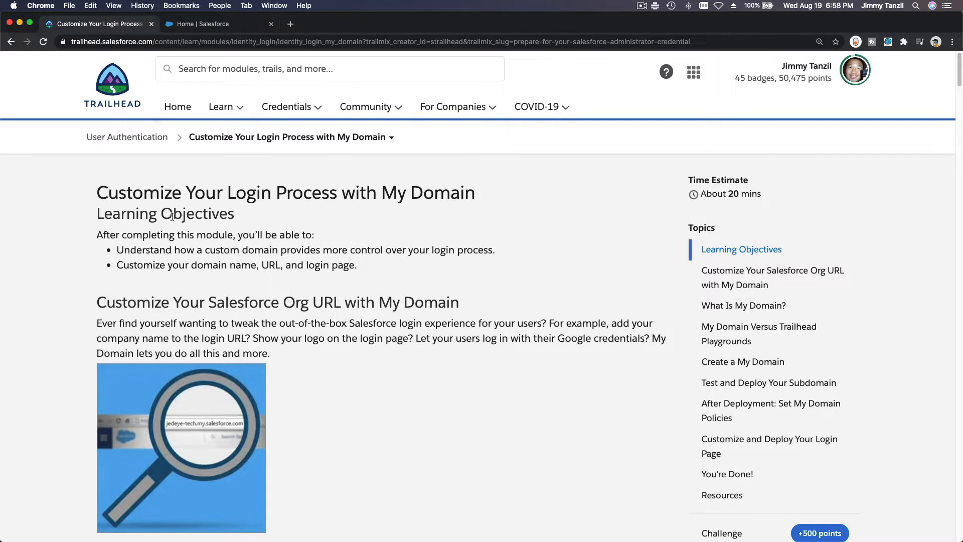
mouse_move(208, 203)
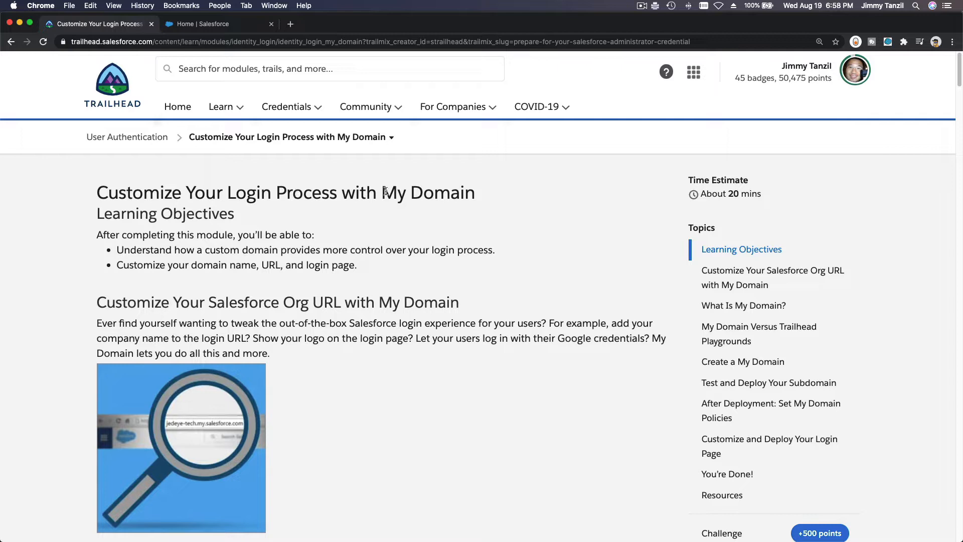
Scroll to the challenge: enable and deploy My Domain, set login background to #000000
double_click(427, 192)
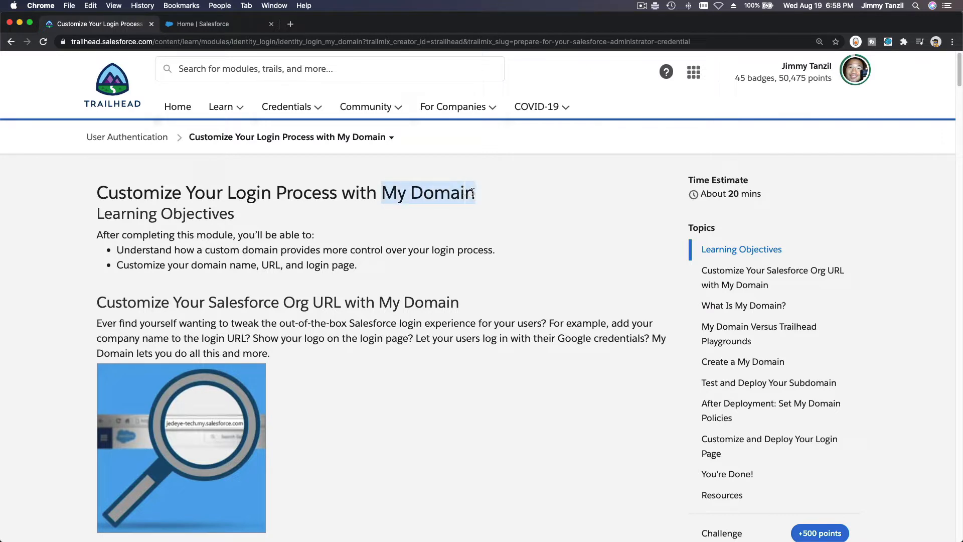
click(462, 217)
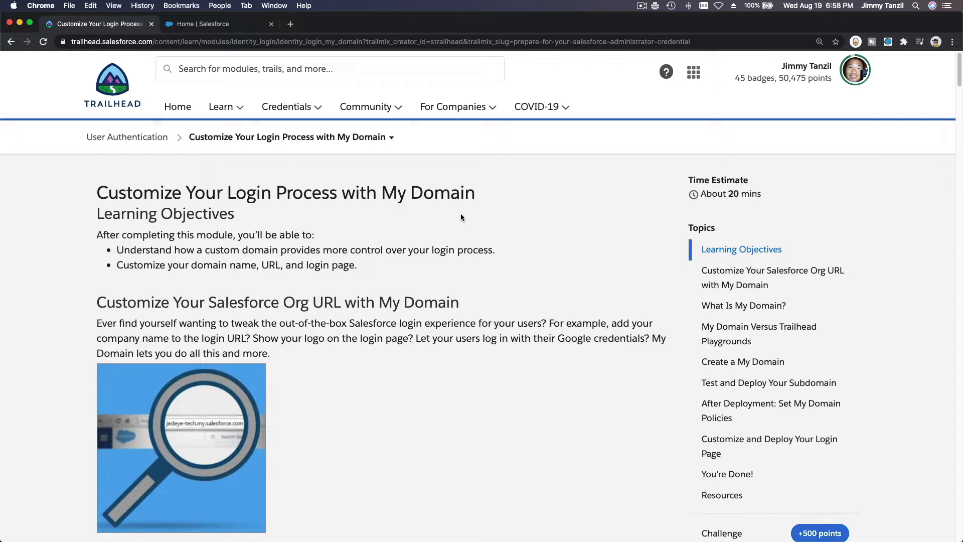
mouse_move(458, 217)
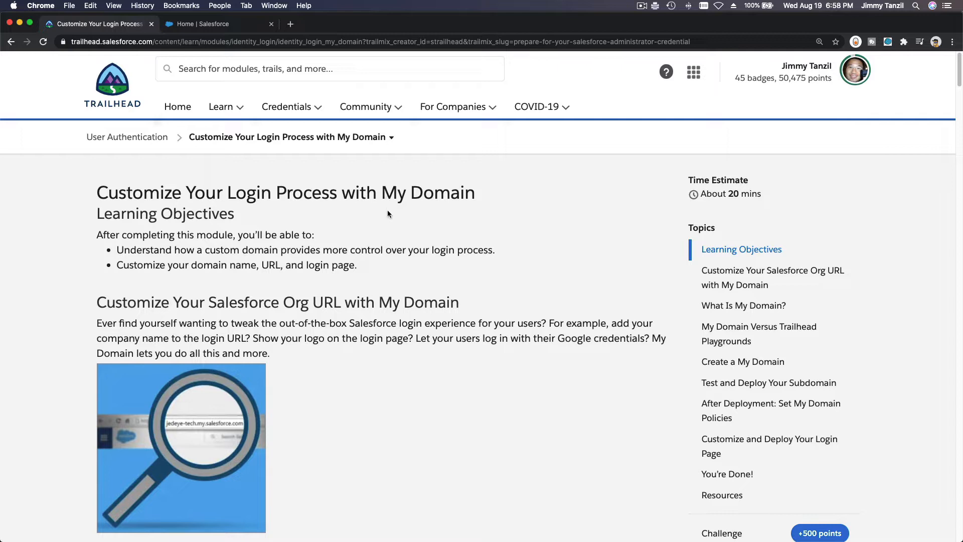
double_click(402, 192)
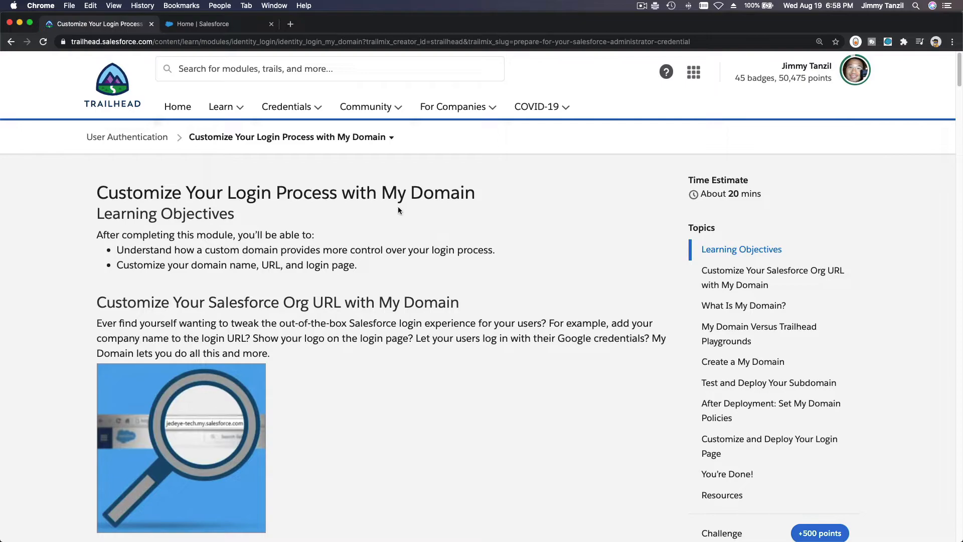
scroll(down, 3)
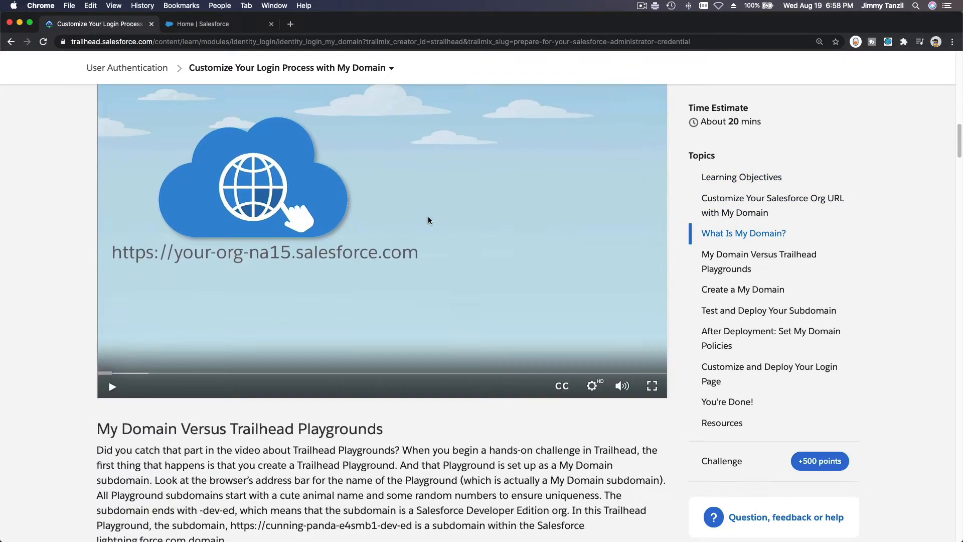
scroll(down, 3)
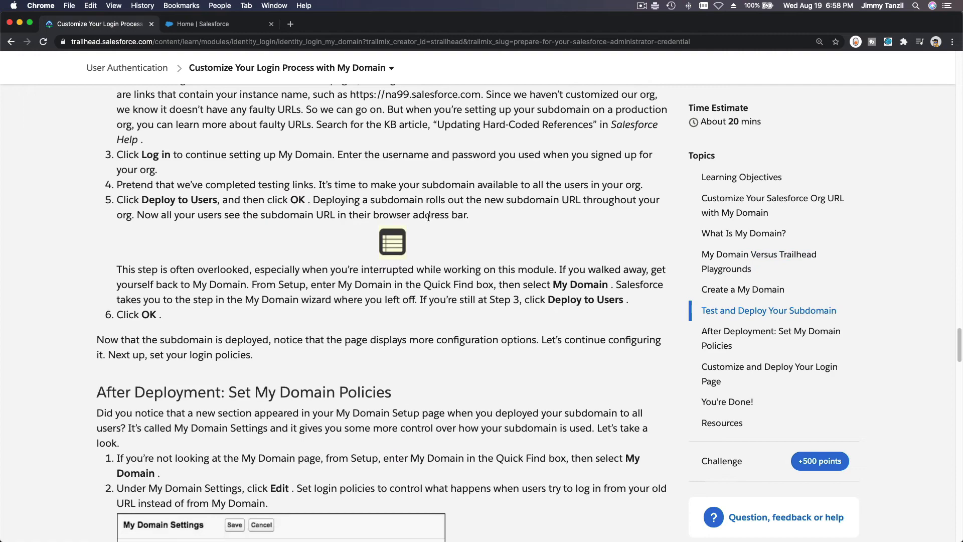
scroll(down, 3)
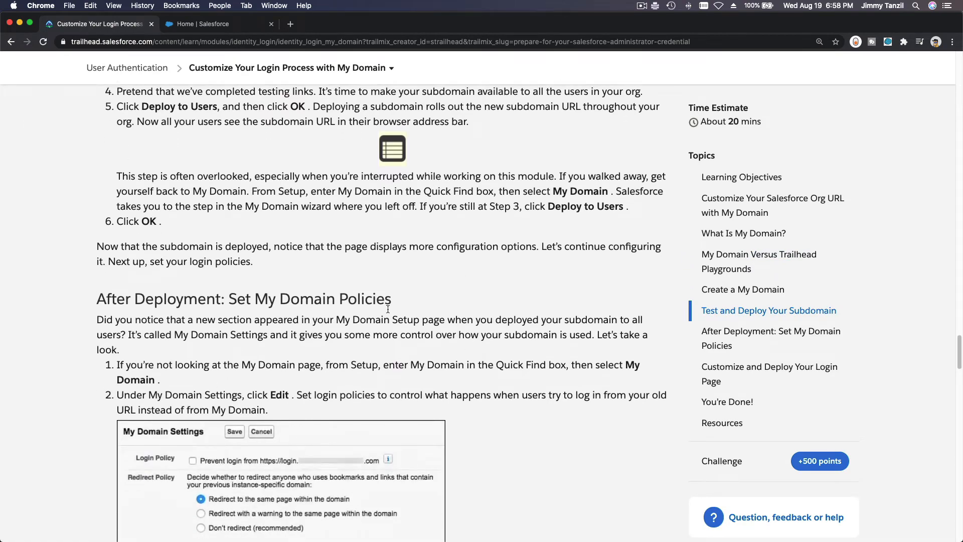
scroll(down, 3)
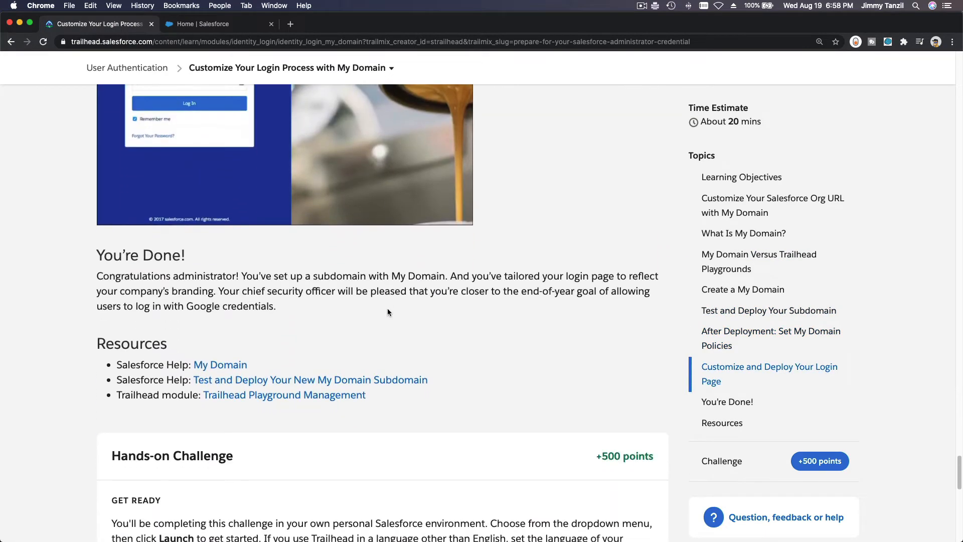
scroll(down, 3)
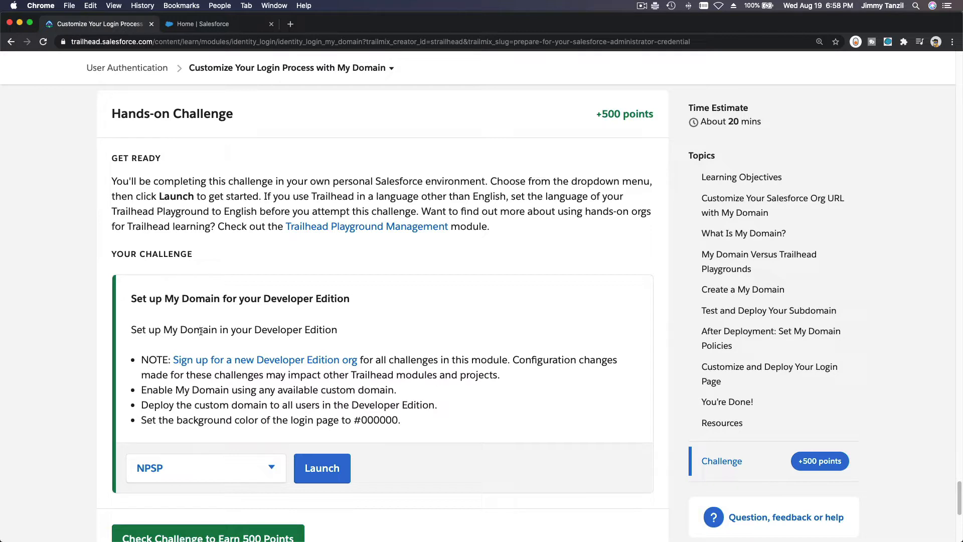
mouse_move(192, 391)
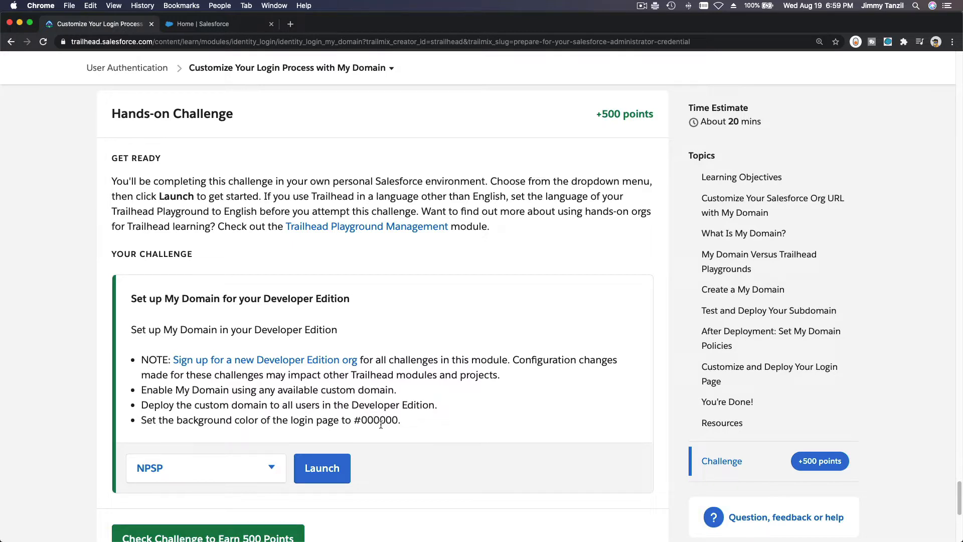
double_click(377, 420)
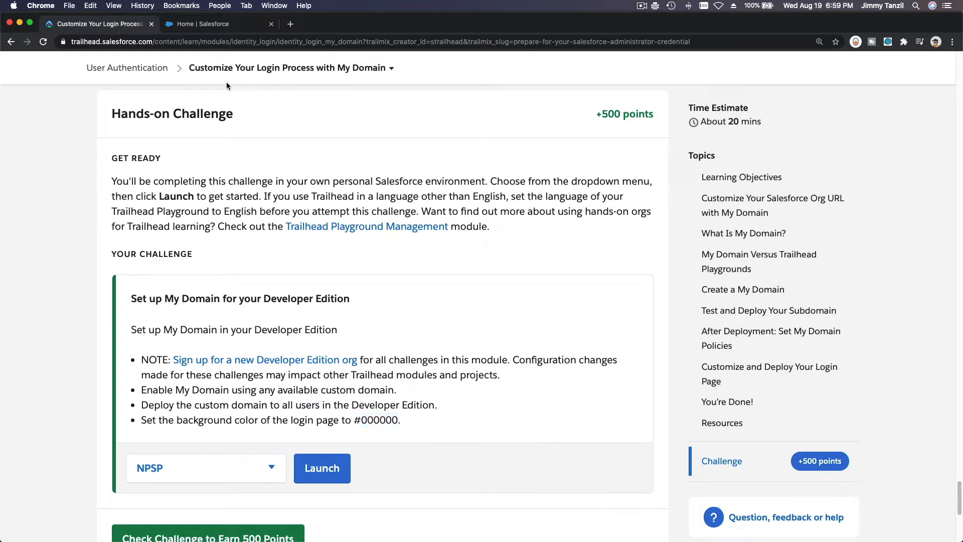
Open Setup from the Salesforce gear menu and find My Domain through Quick Find
click(211, 24)
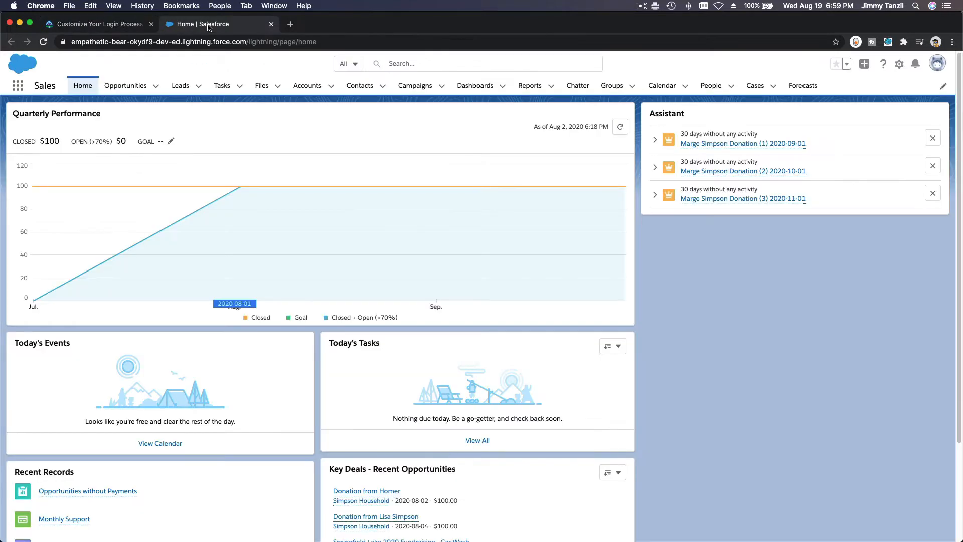
mouse_move(225, 115)
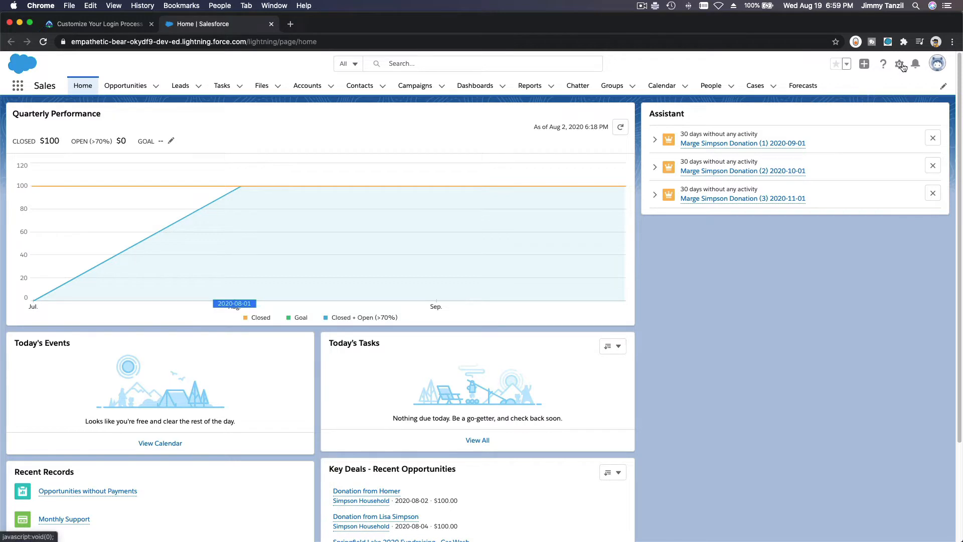
click(900, 64)
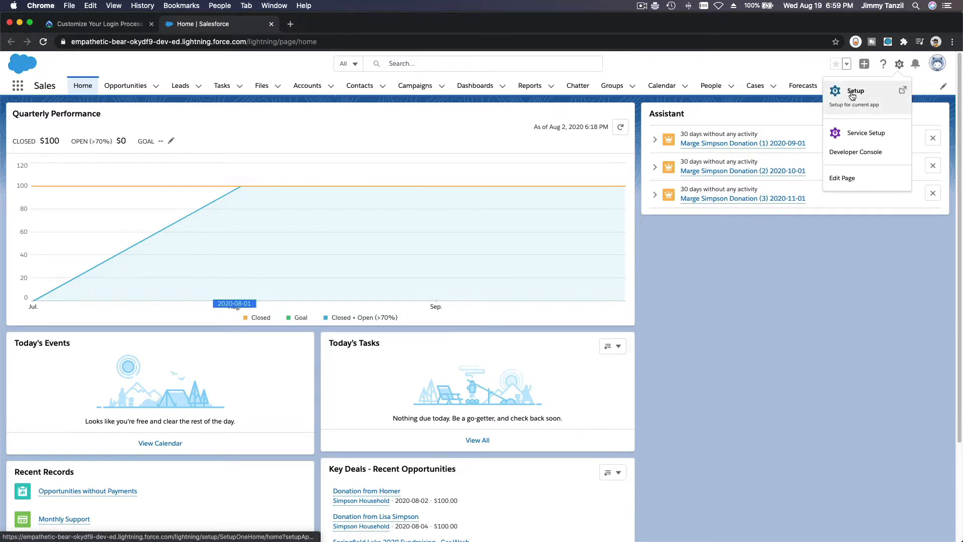
click(856, 91)
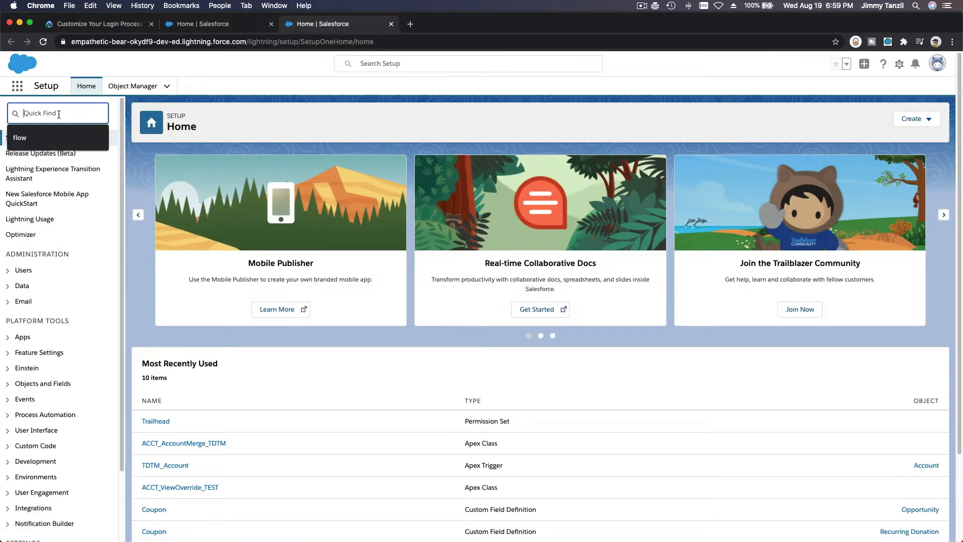
text(m)
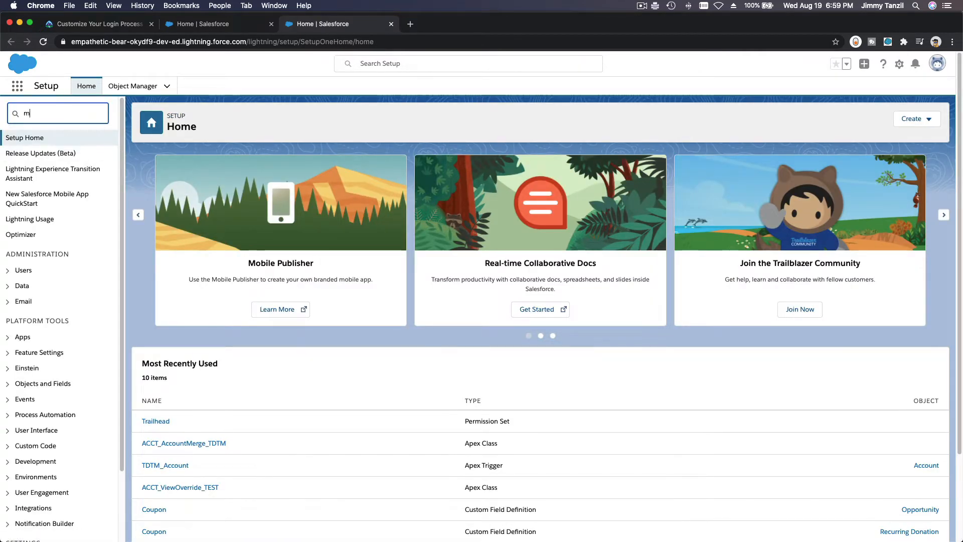
text(my domain)
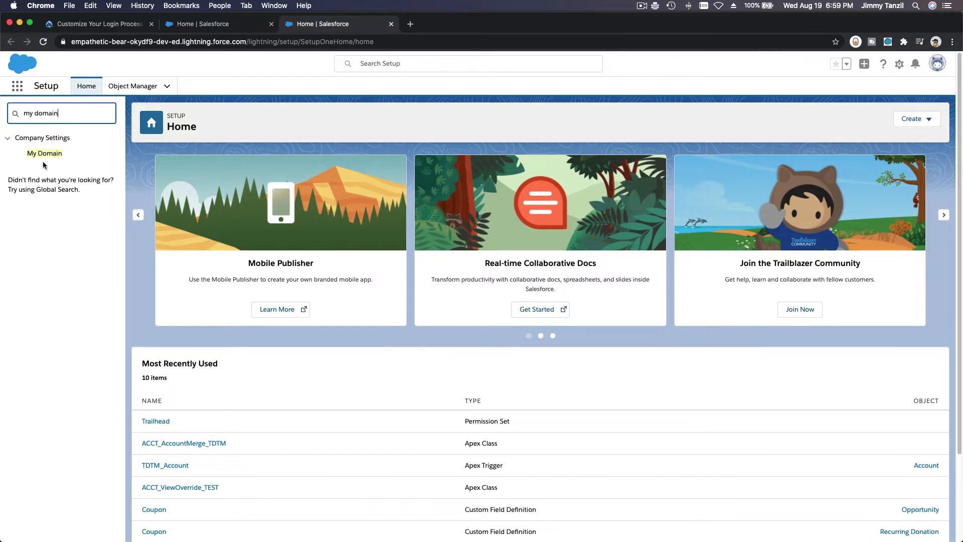
click(45, 153)
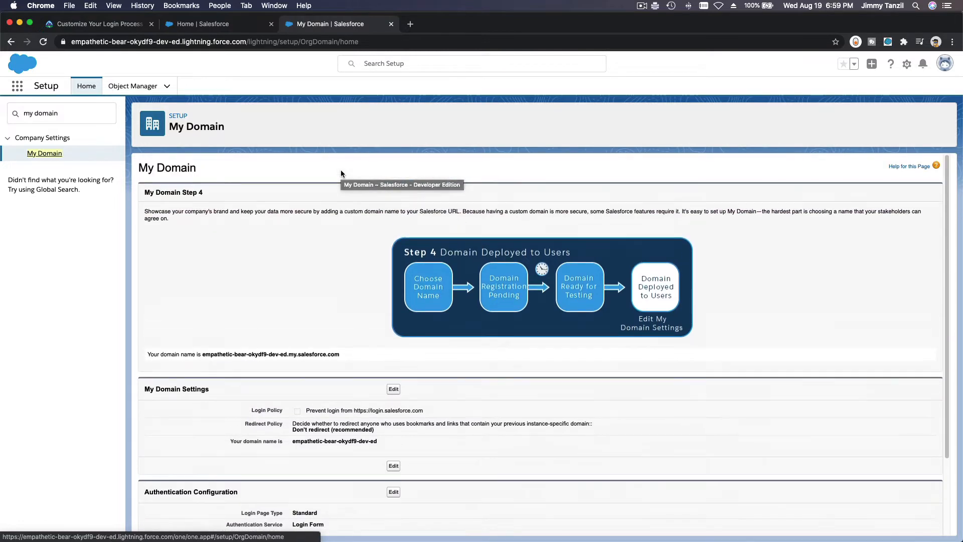
mouse_move(347, 238)
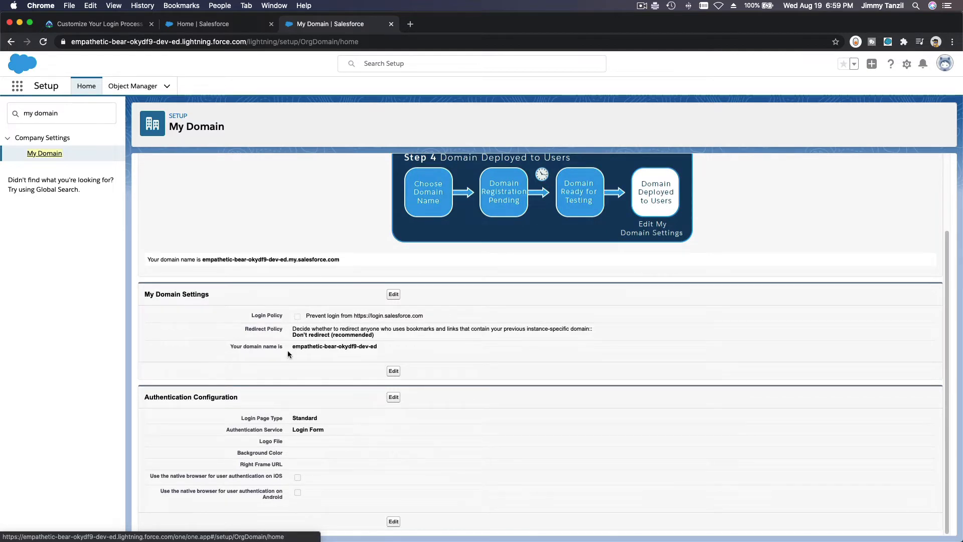
mouse_move(263, 353)
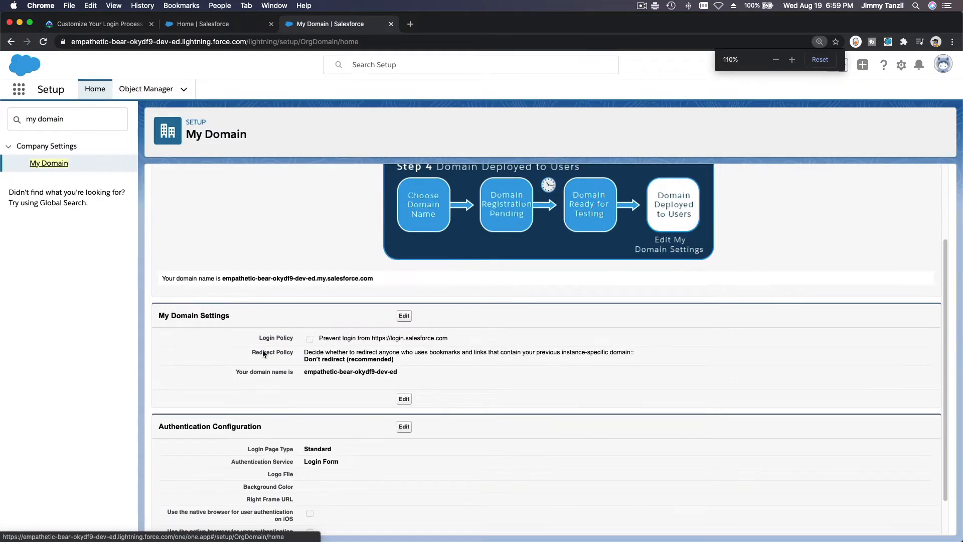
click(791, 60)
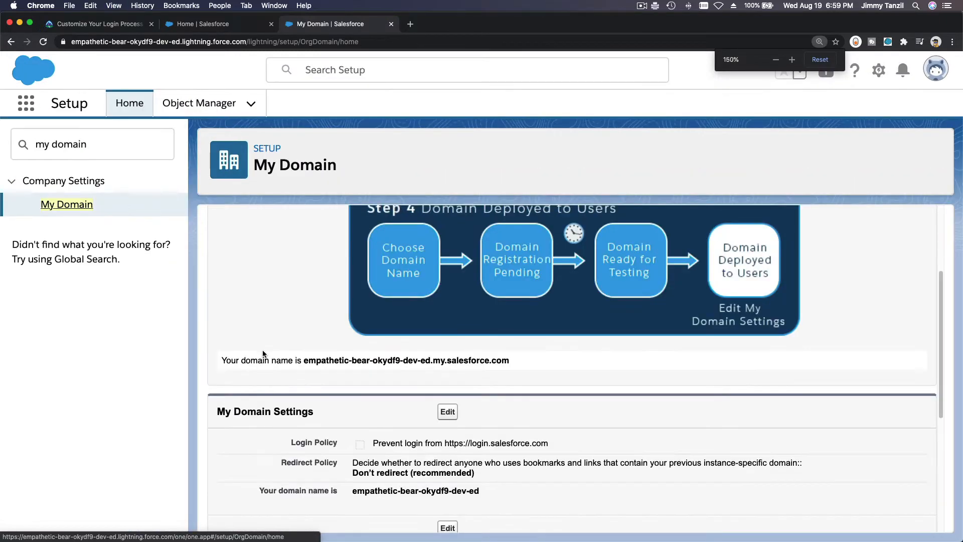
scroll(down, 3)
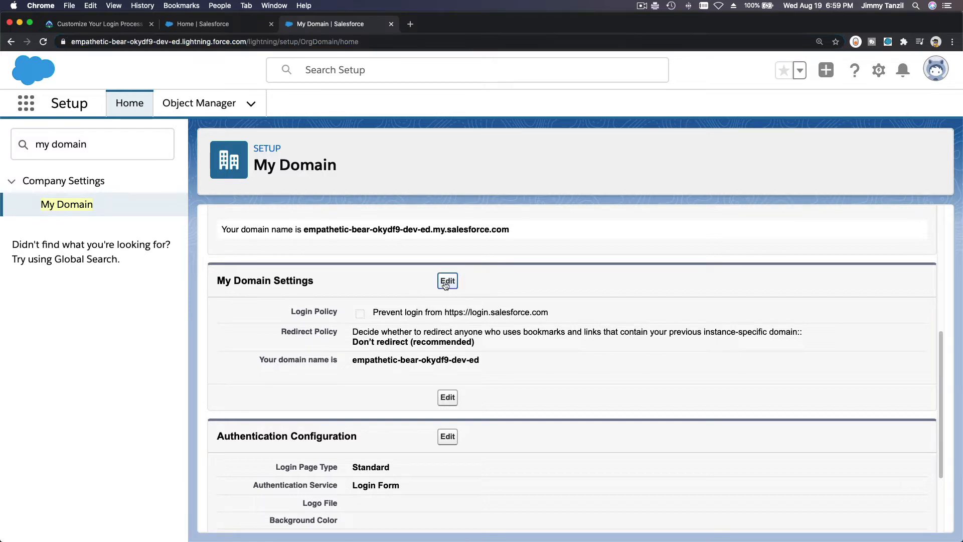
Rename the My Domain subdomain to sownplayground and confirm the name is available
click(446, 281)
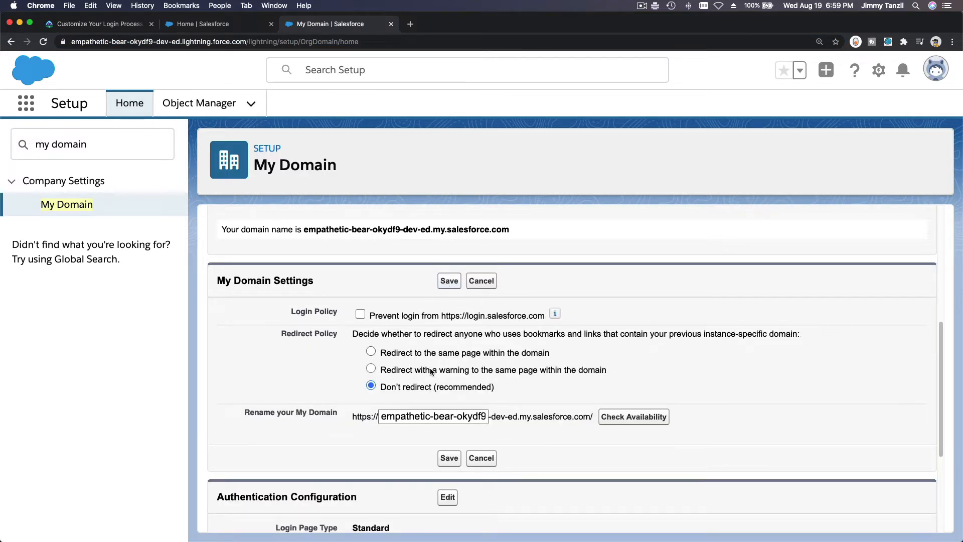
double_click(433, 416)
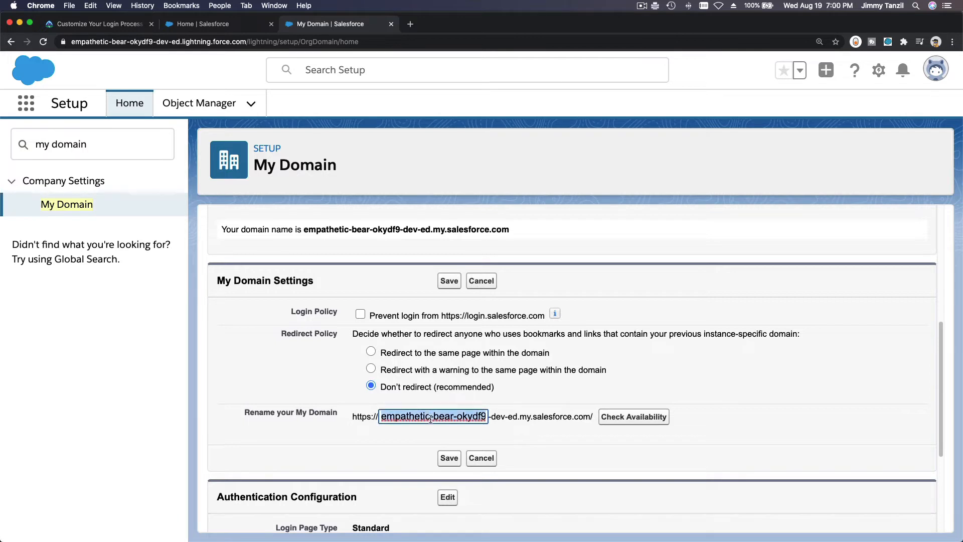
text(sown)
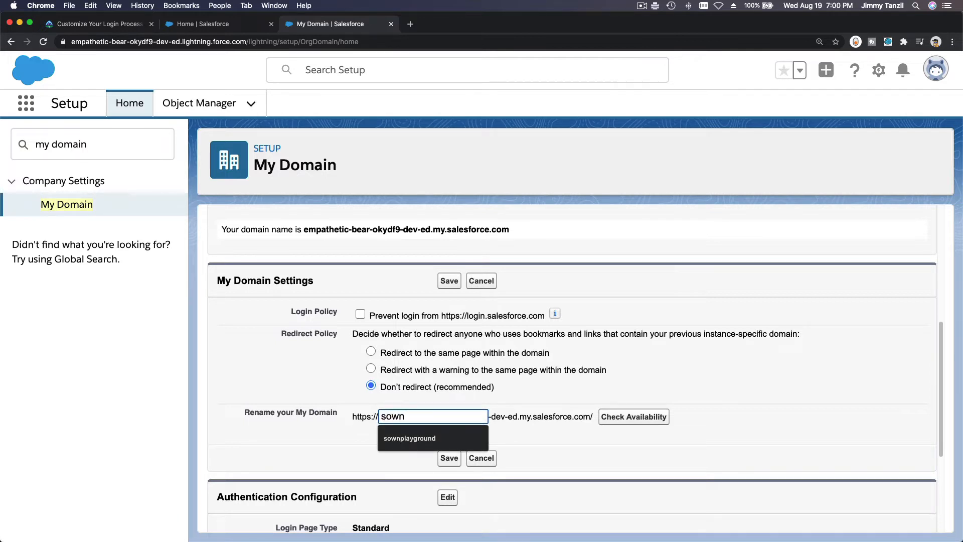
click(409, 437)
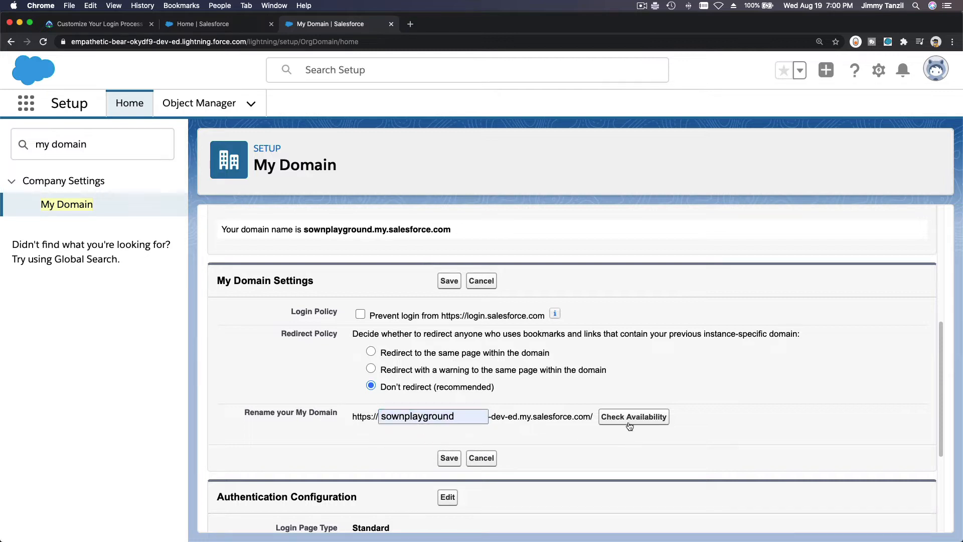
click(633, 416)
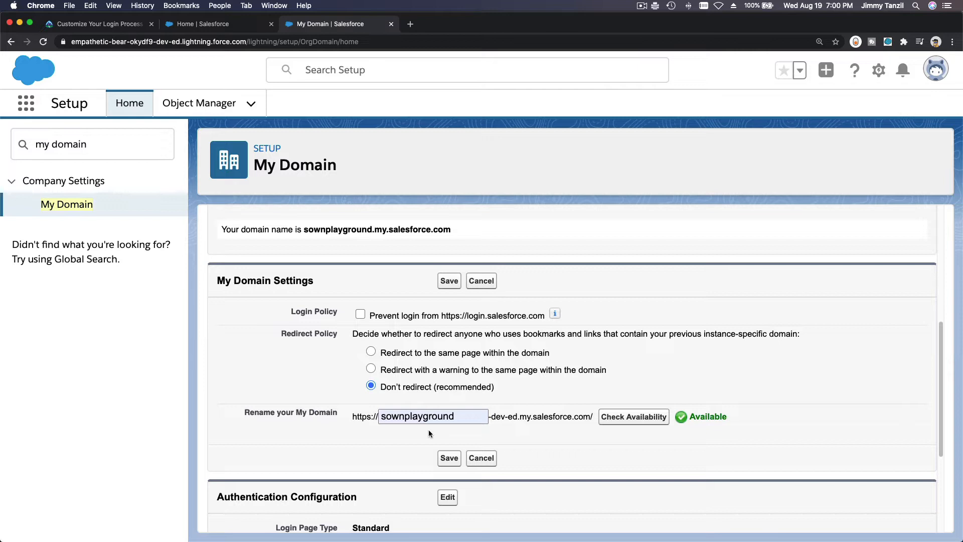
click(433, 416)
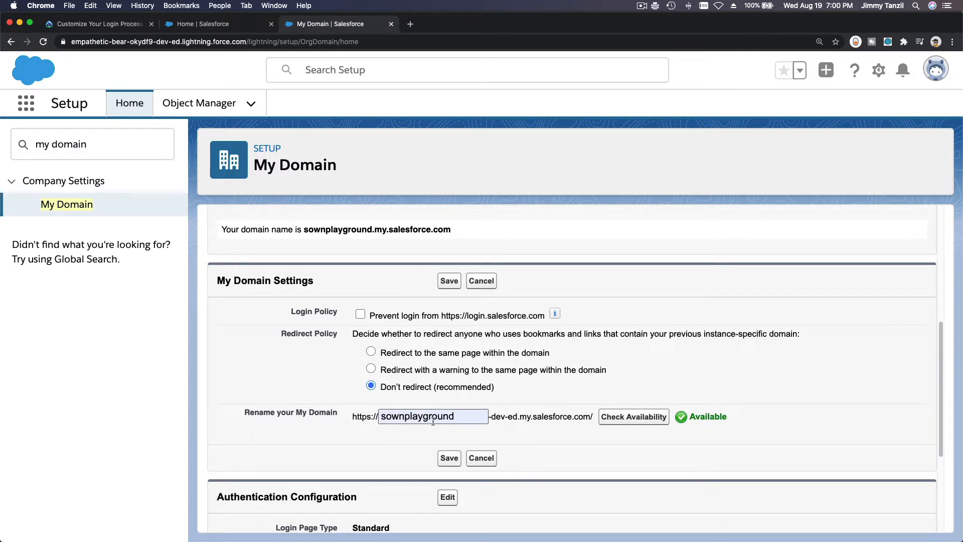
triple_click(417, 416)
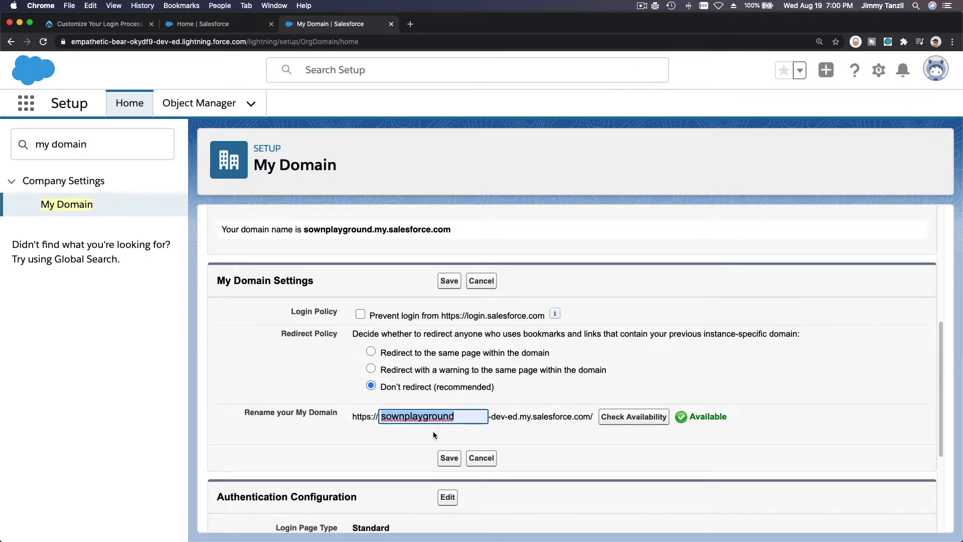
click(433, 416)
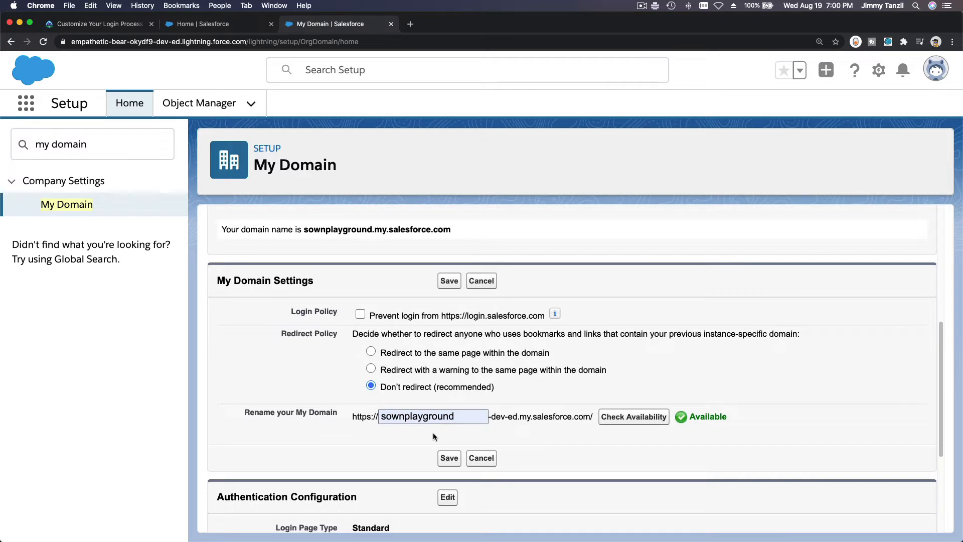
mouse_move(454, 334)
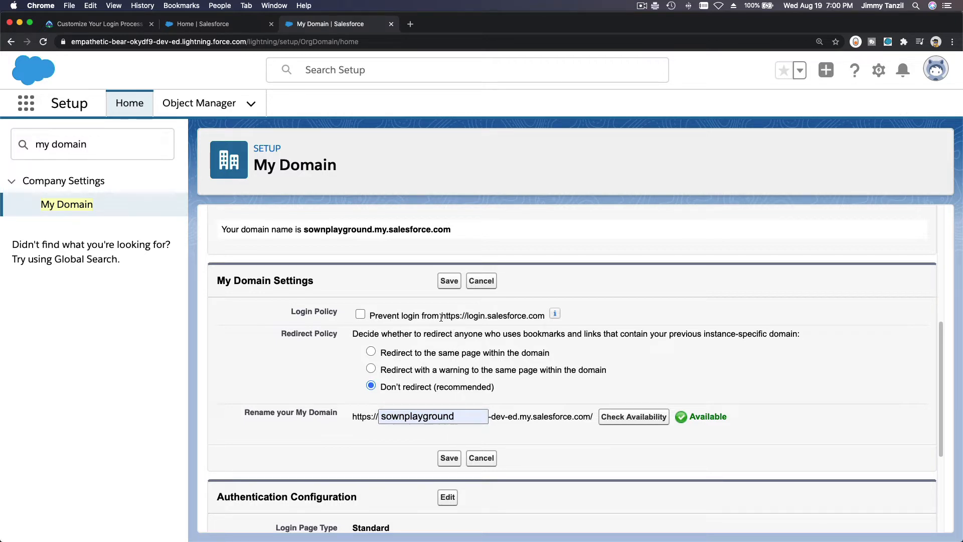
mouse_move(353, 326)
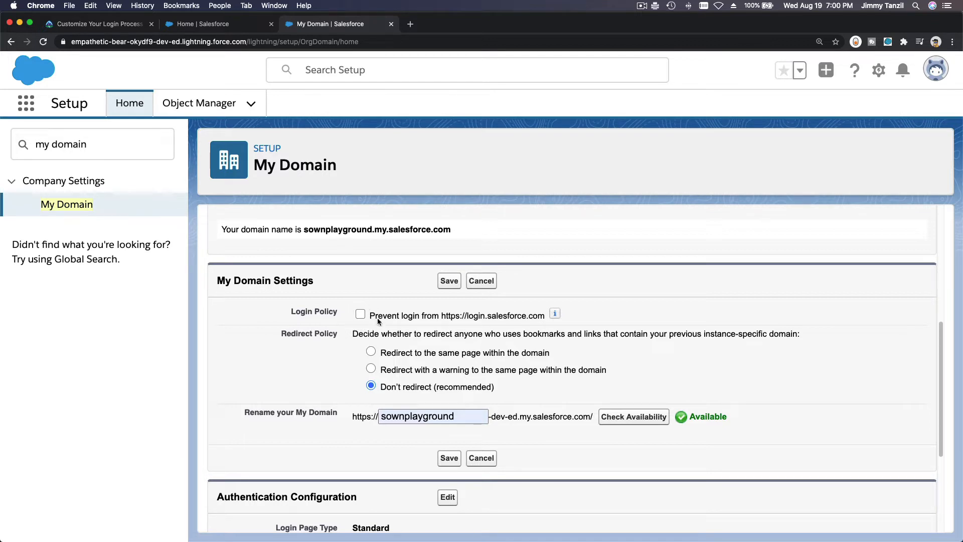
mouse_move(440, 315)
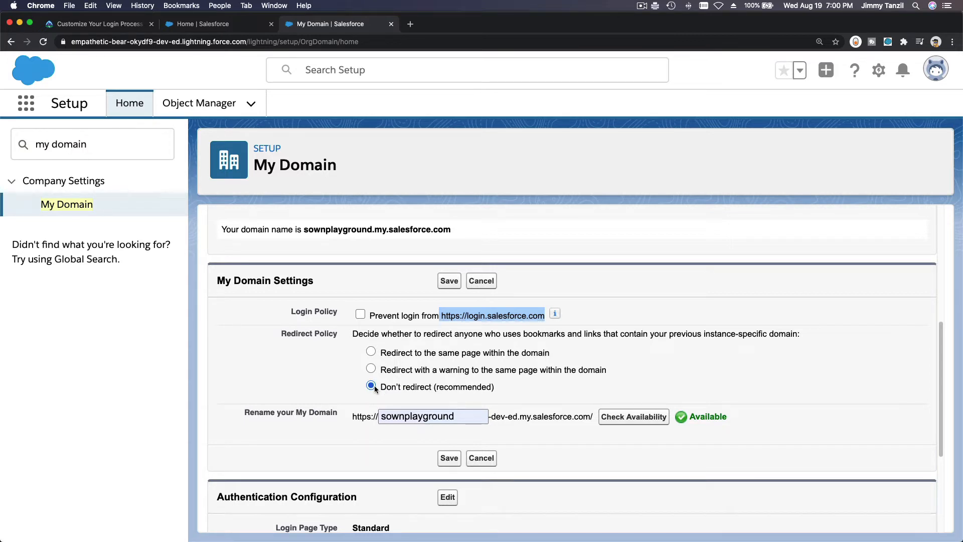
mouse_move(490, 392)
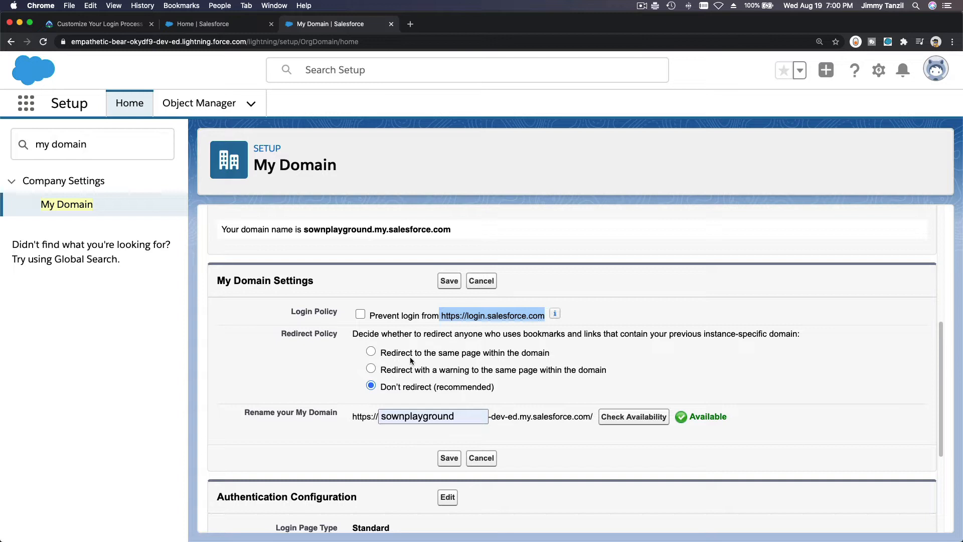
mouse_move(487, 361)
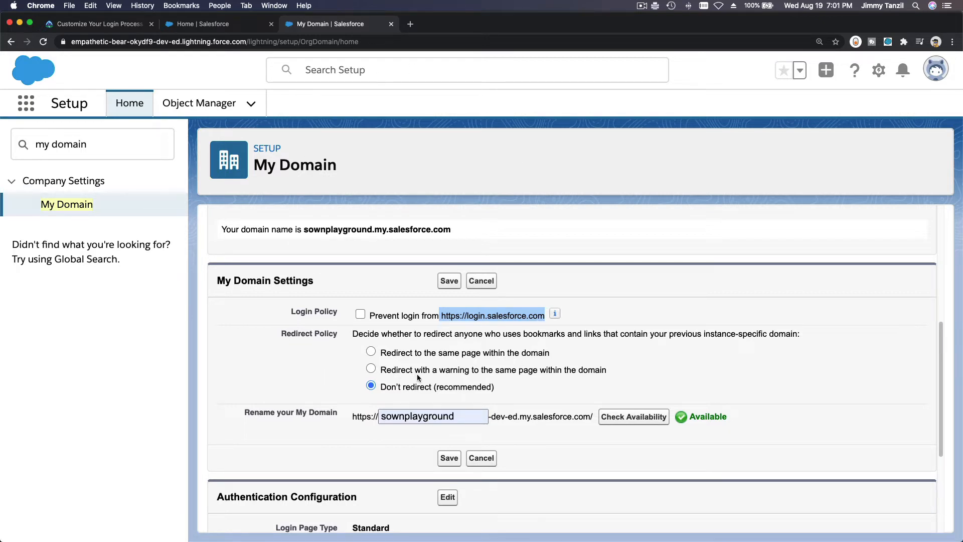
mouse_move(550, 380)
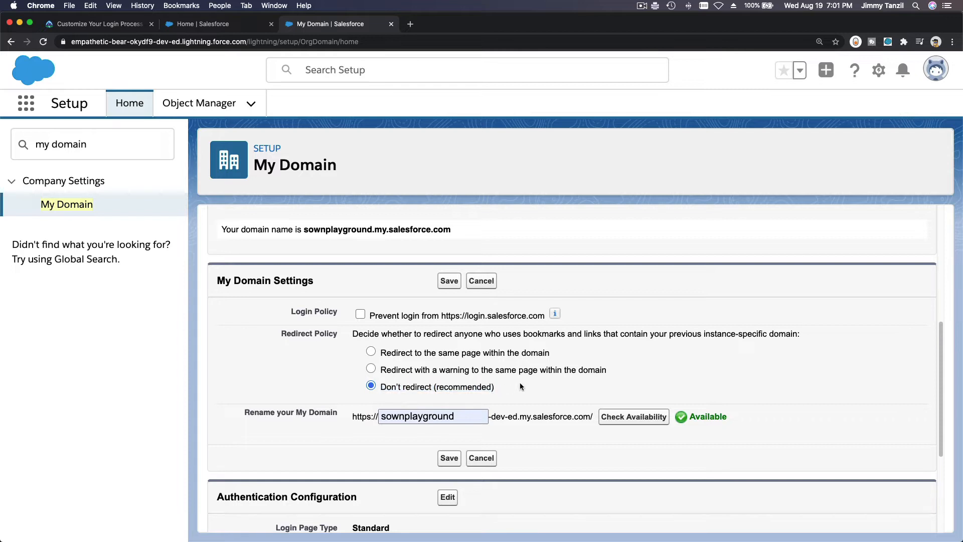
scroll(down, 3)
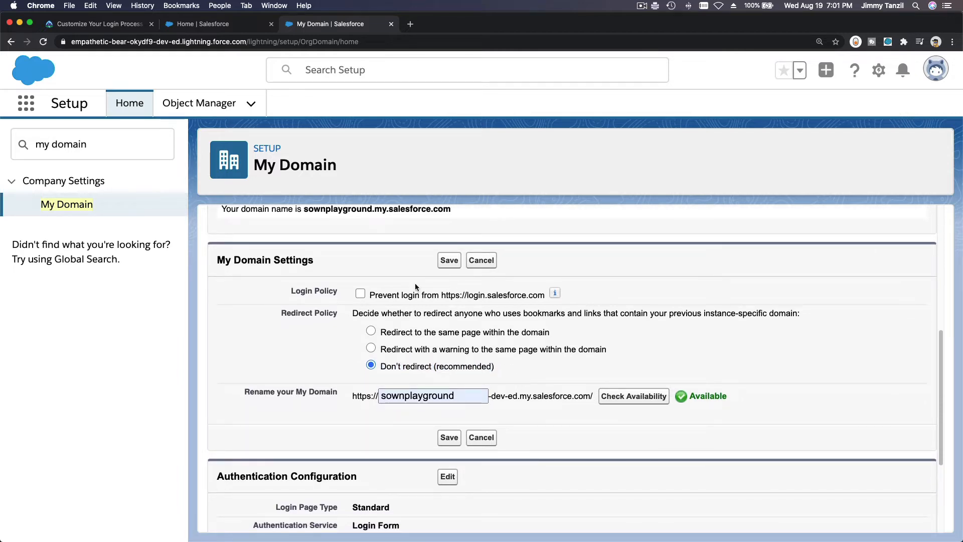
mouse_move(447, 380)
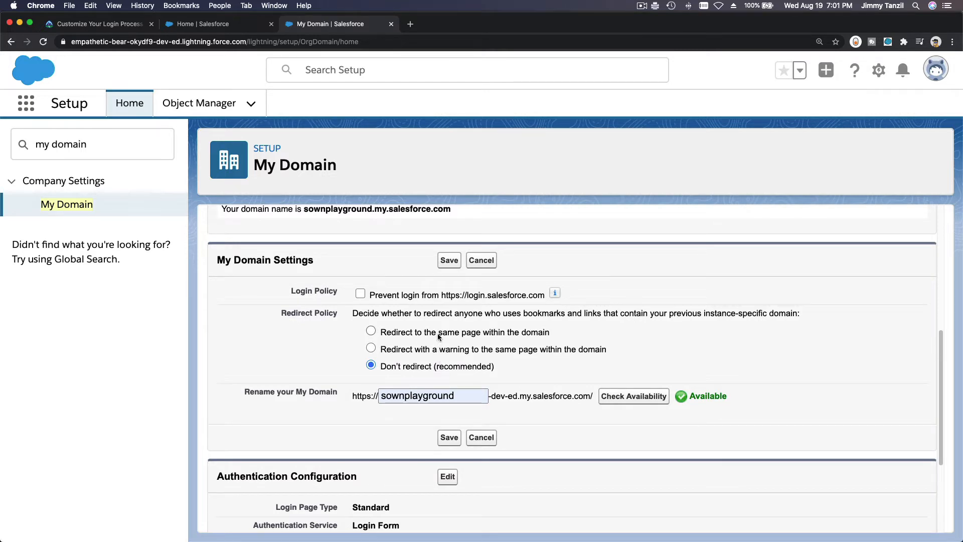
click(371, 331)
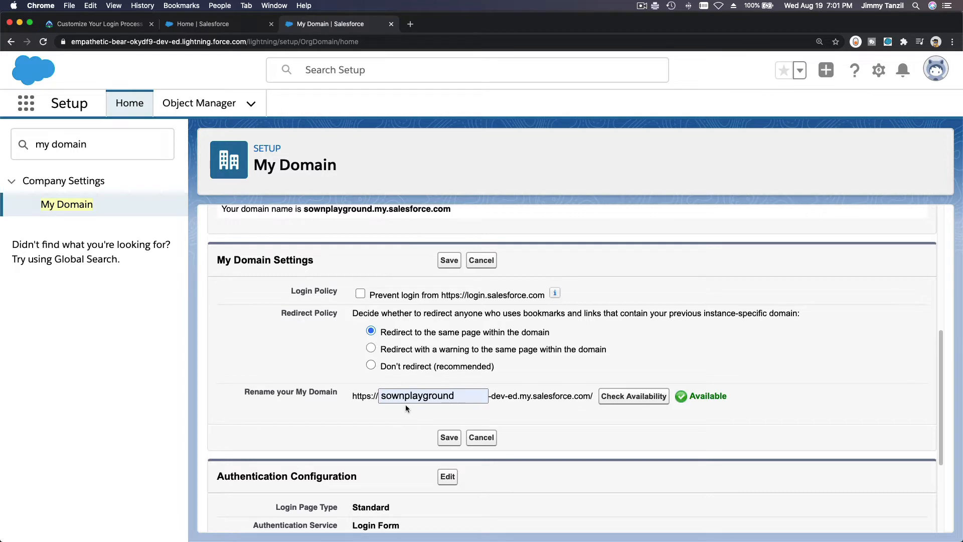
double_click(416, 396)
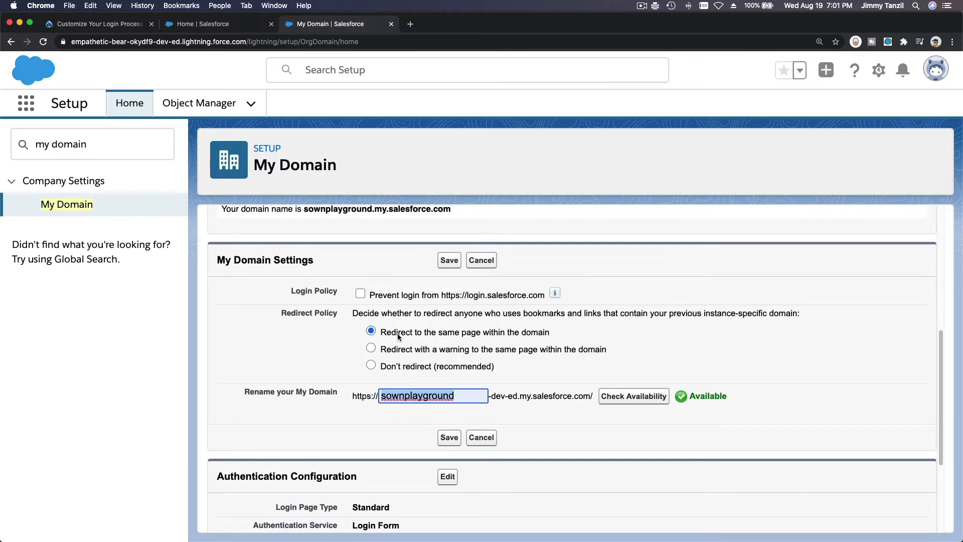
click(371, 366)
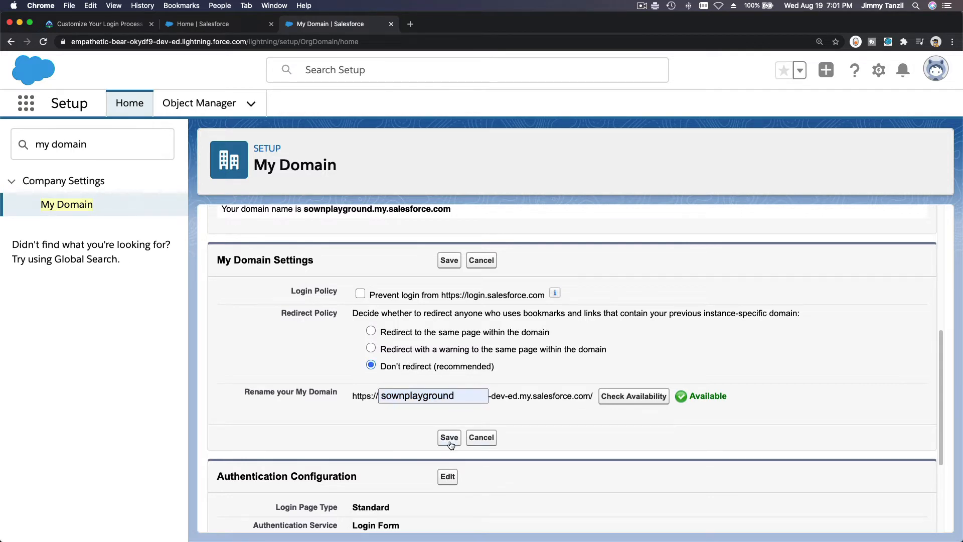
Save the sownplayground domain rename and confirm the change-delay warning
click(449, 438)
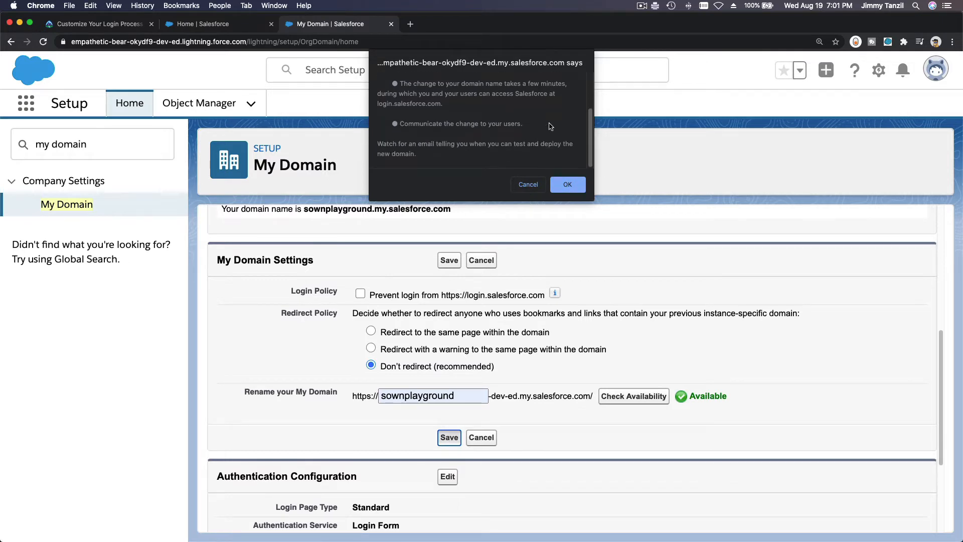
click(567, 184)
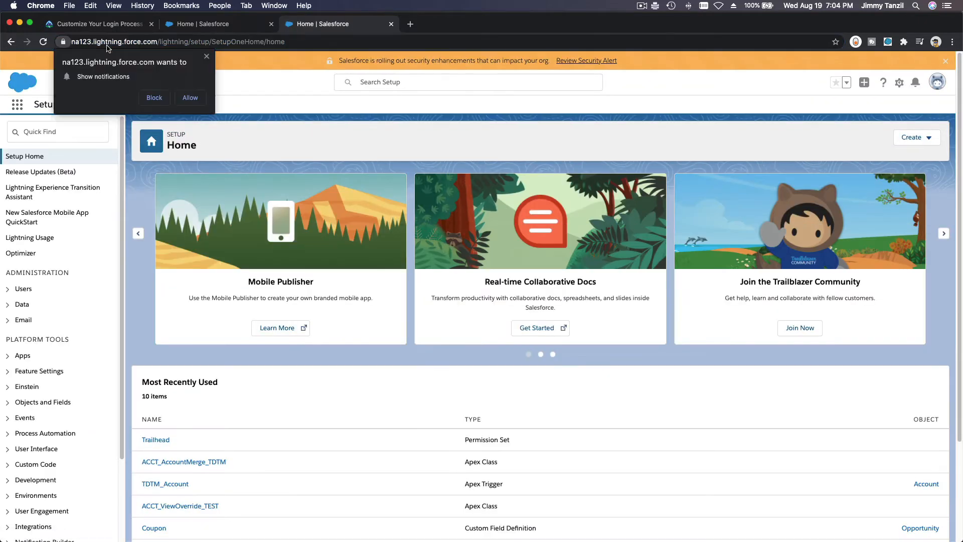
mouse_move(190, 98)
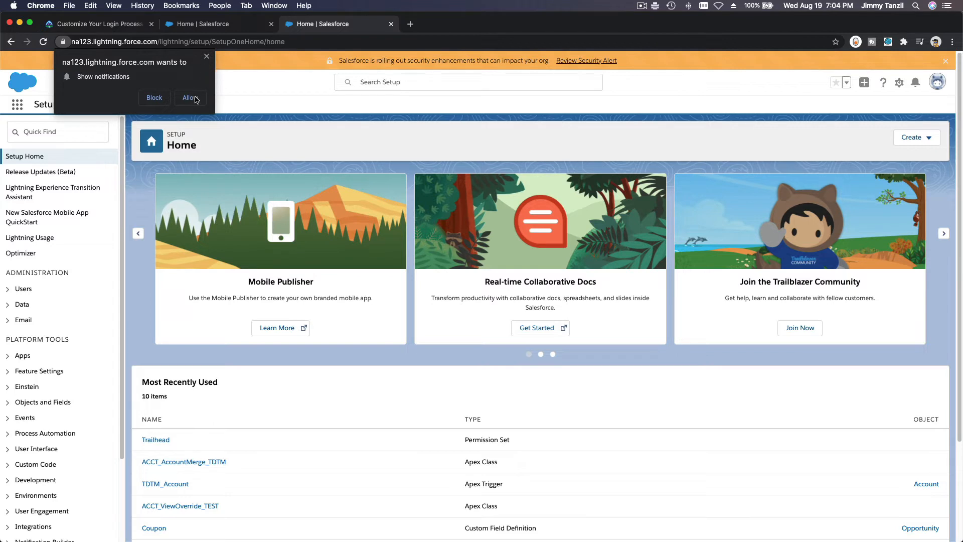
Allow site notifications and reopen My Domain by searching 'my domain' in Quick Find
click(190, 98)
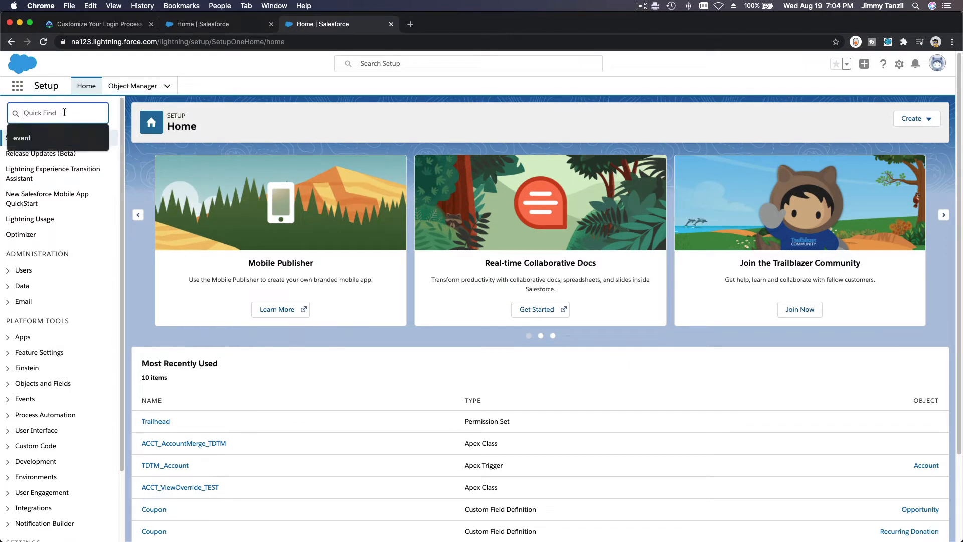
text(m)
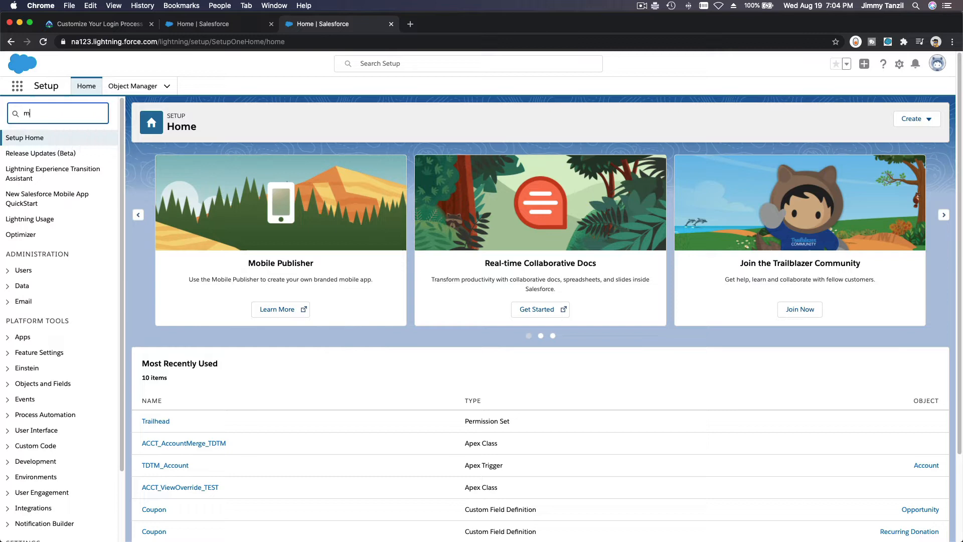
text(y domain)
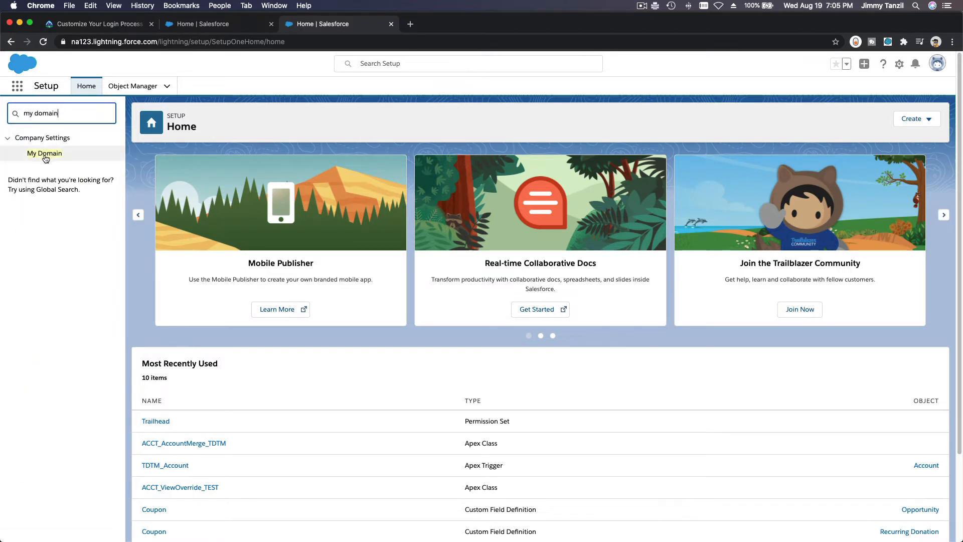
click(44, 153)
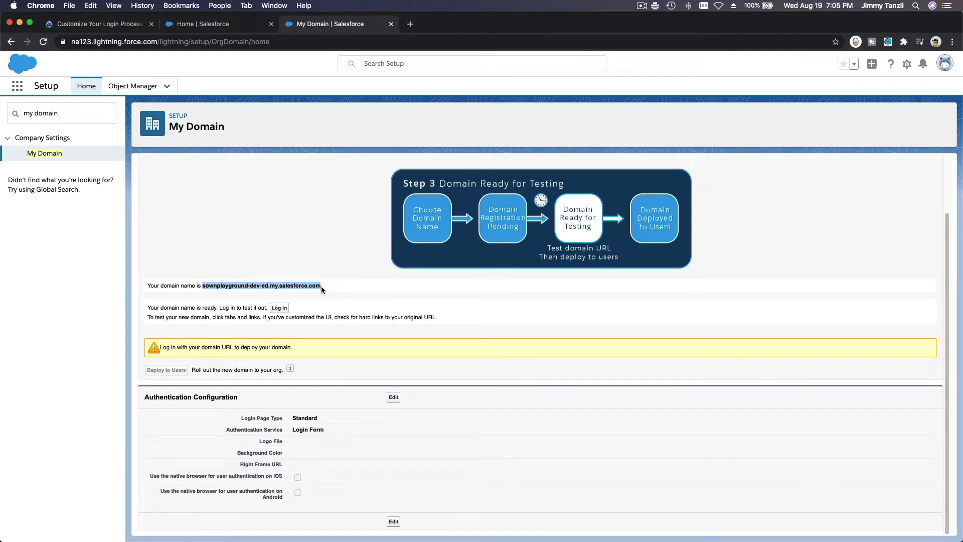
Dismiss the notification prompt, search 'my domain', and scroll toward Authentication Configuration
click(279, 308)
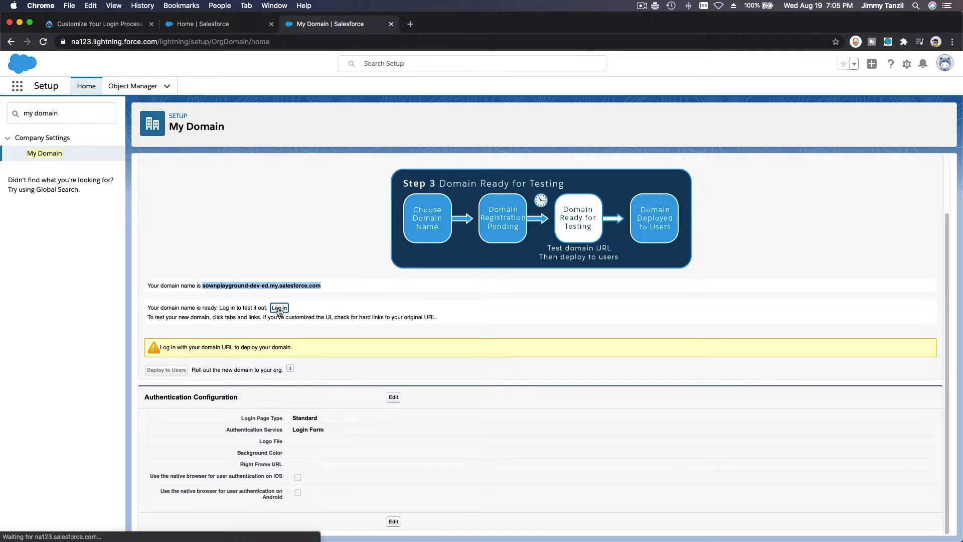
click(279, 308)
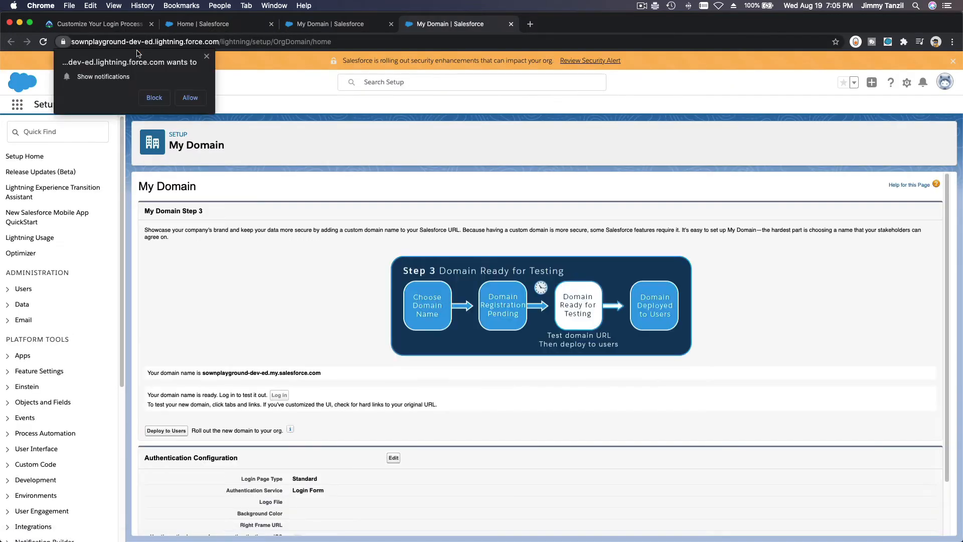
click(207, 56)
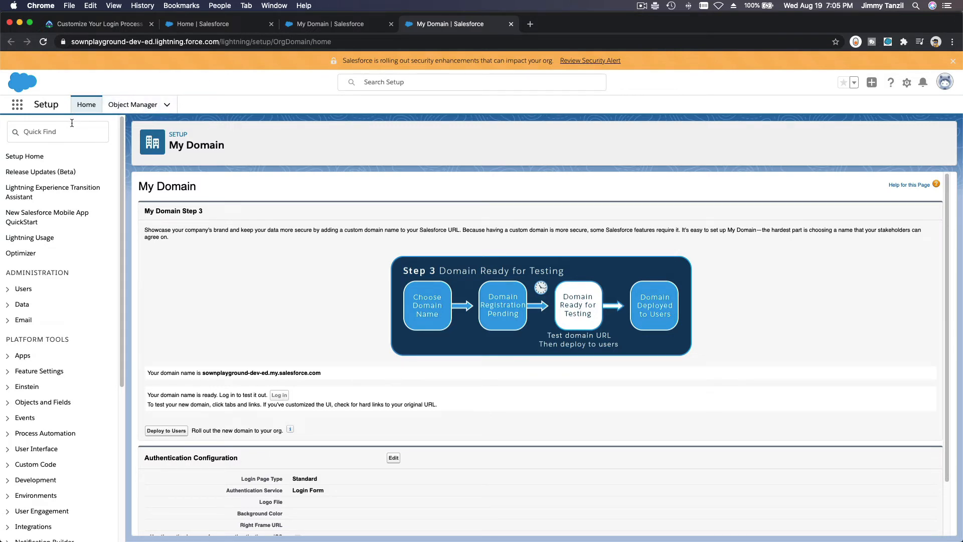
text(m)
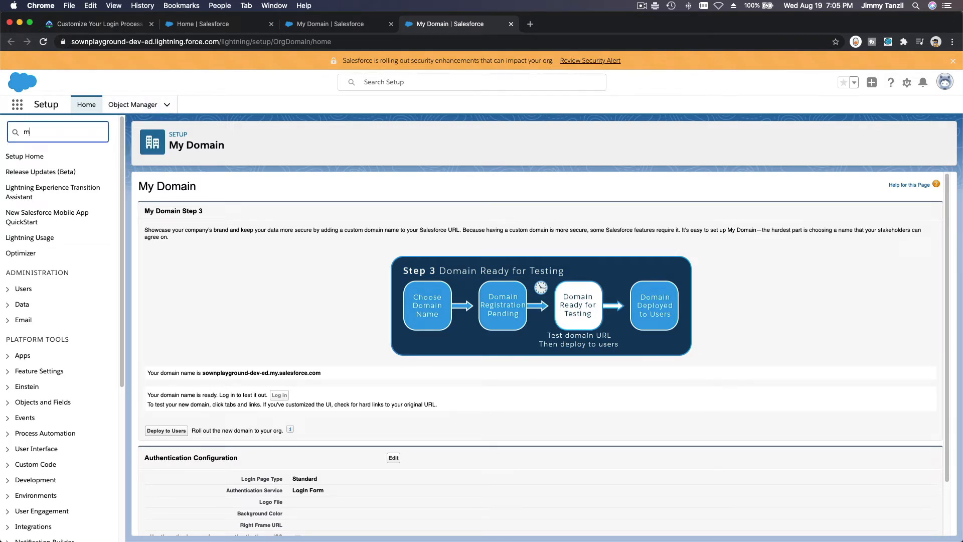
text(my domain)
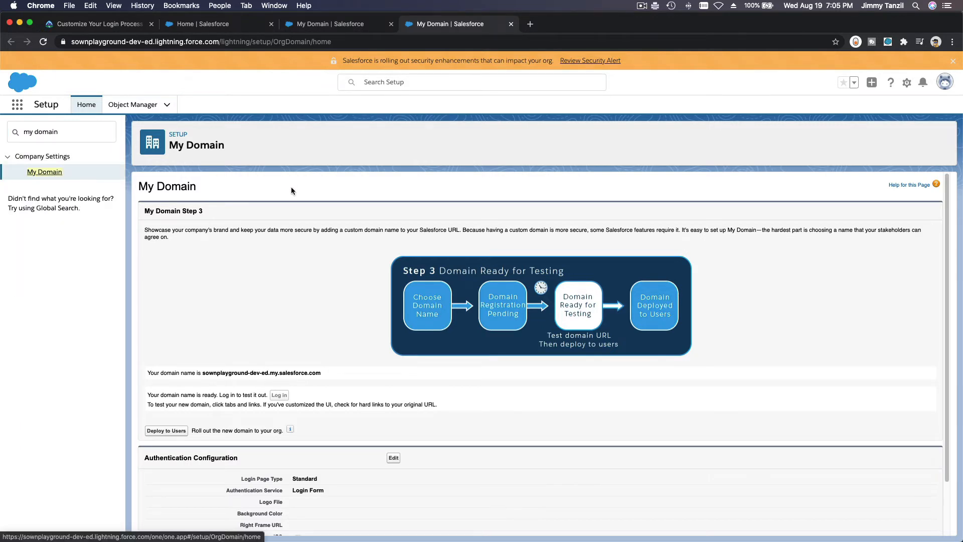
mouse_move(300, 192)
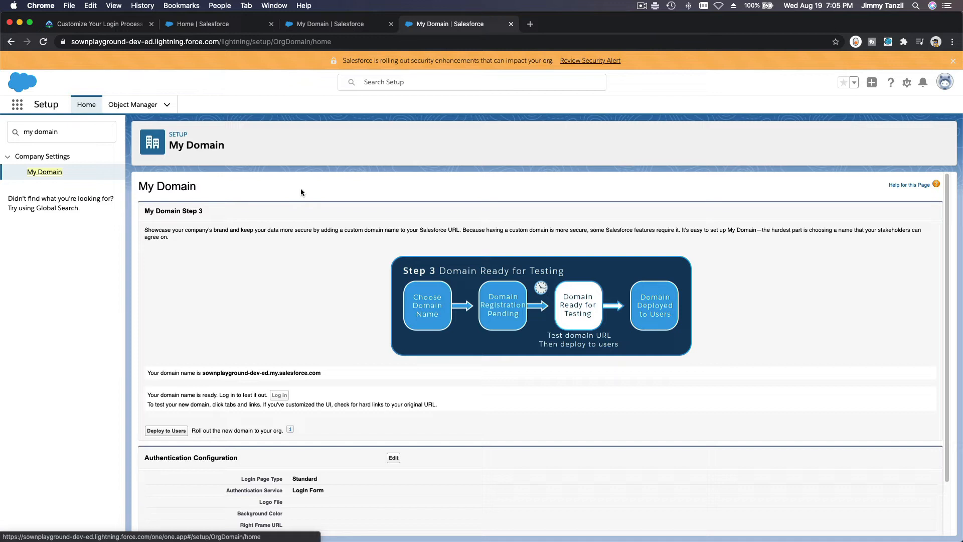
mouse_move(484, 199)
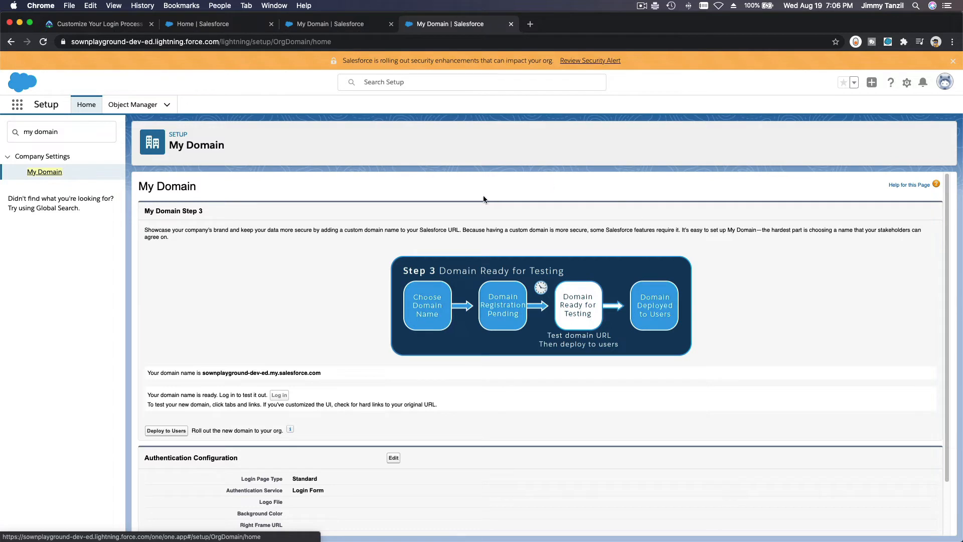
mouse_move(354, 143)
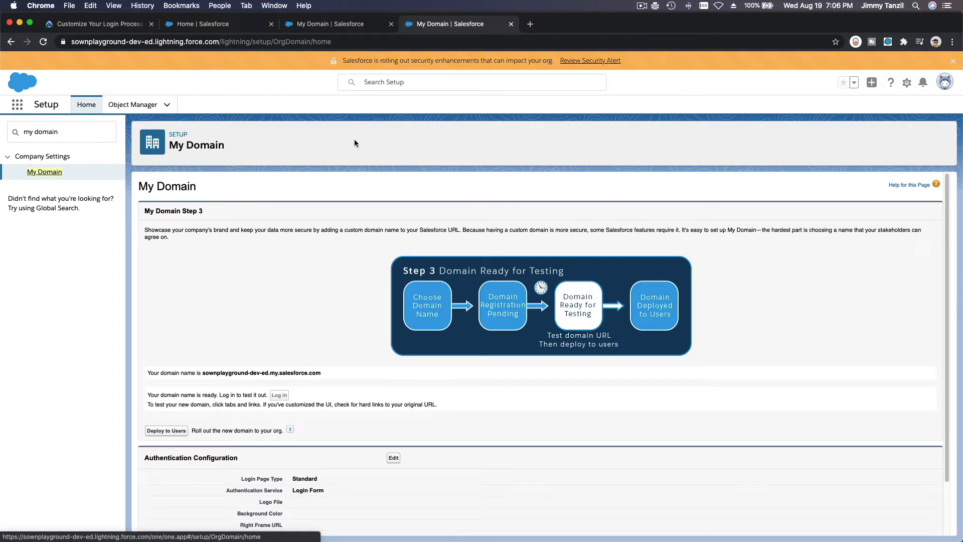
scroll(down, 3)
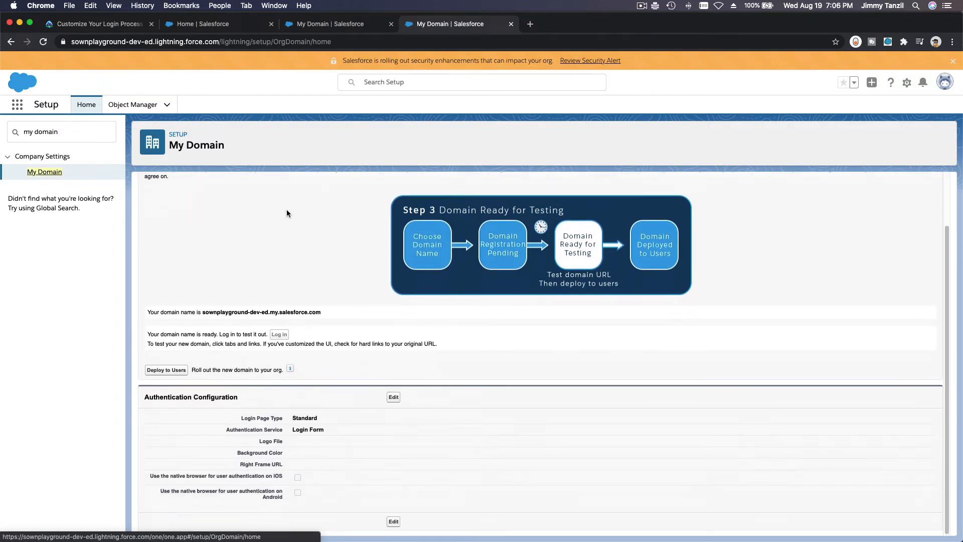
mouse_move(313, 289)
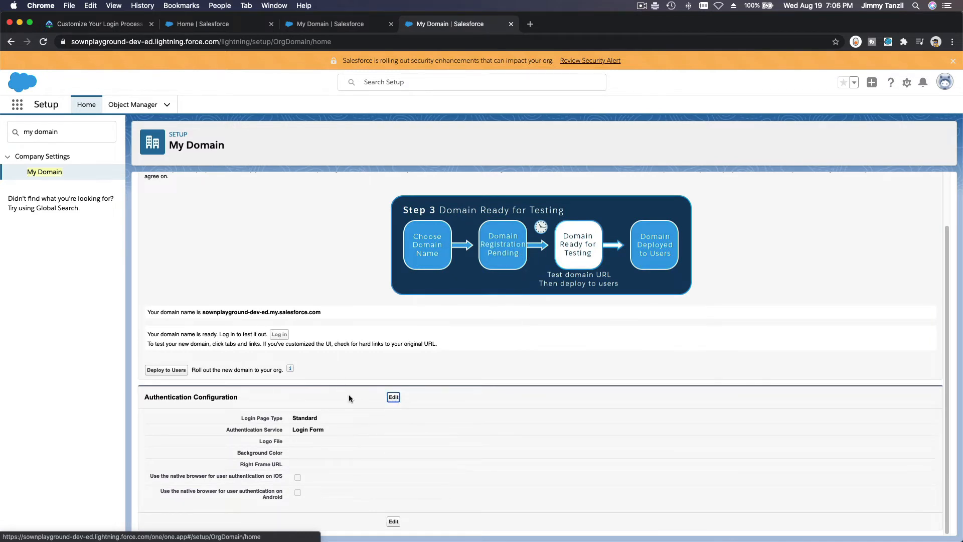
Edit Authentication Configuration, choose sownlogosf125x250.png from SOWN-TRAILS, and start typing the background colour
click(392, 397)
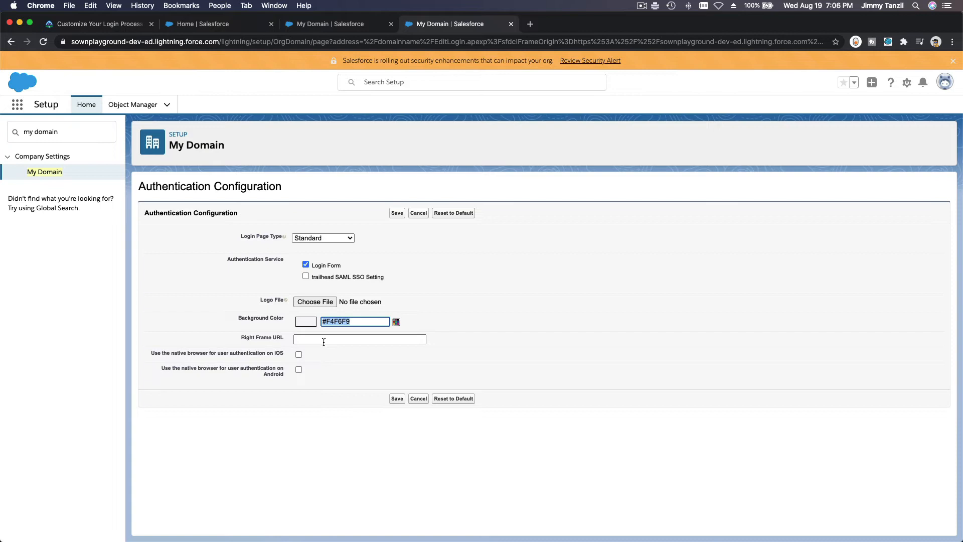
mouse_move(315, 301)
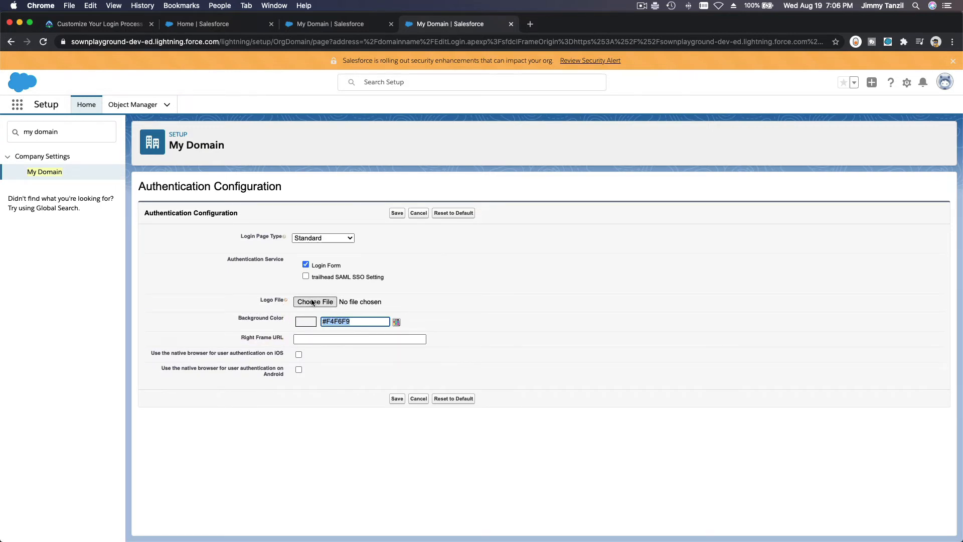
click(315, 301)
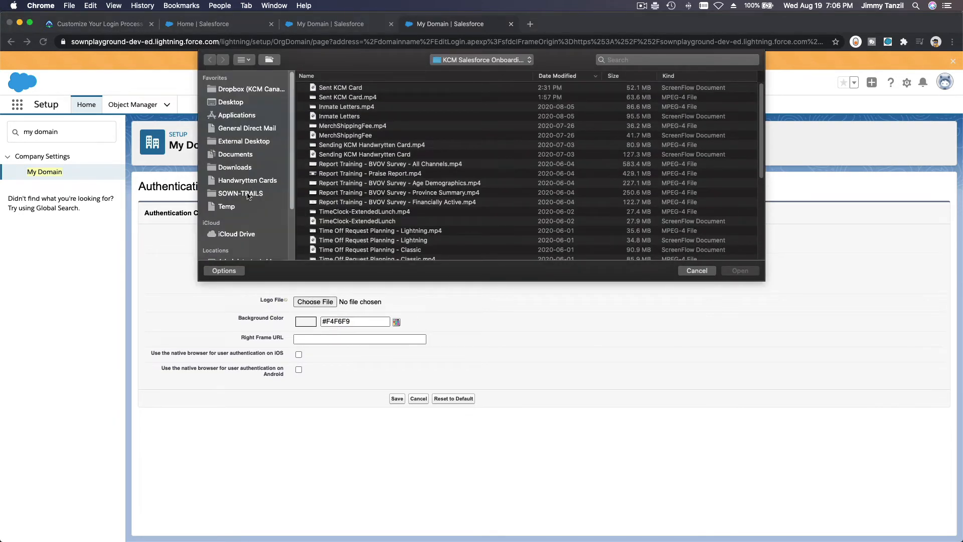
click(240, 193)
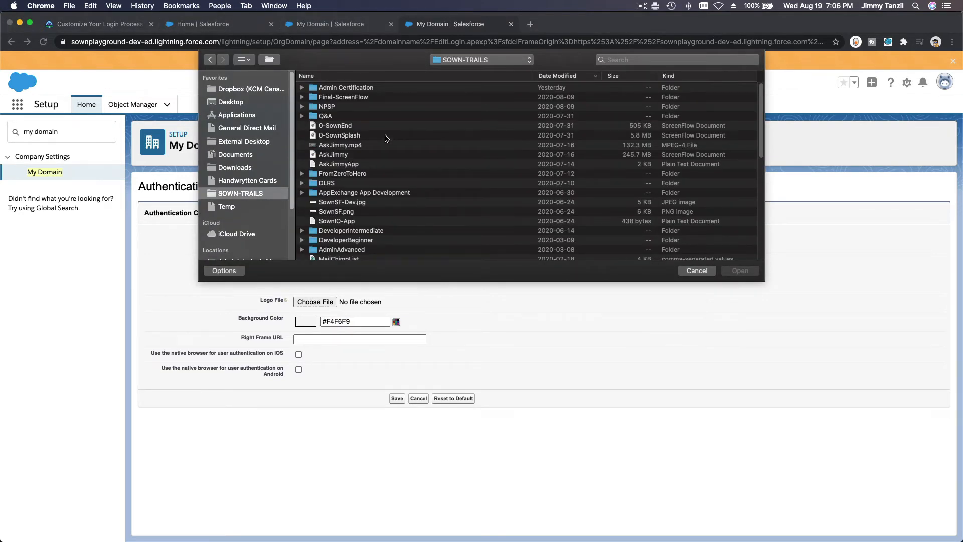
scroll(down, 3)
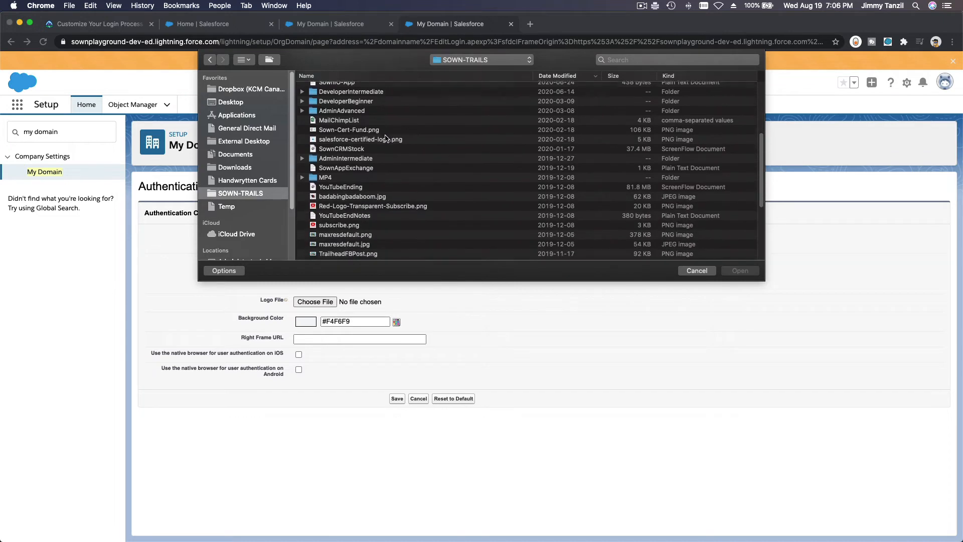
scroll(down, 3)
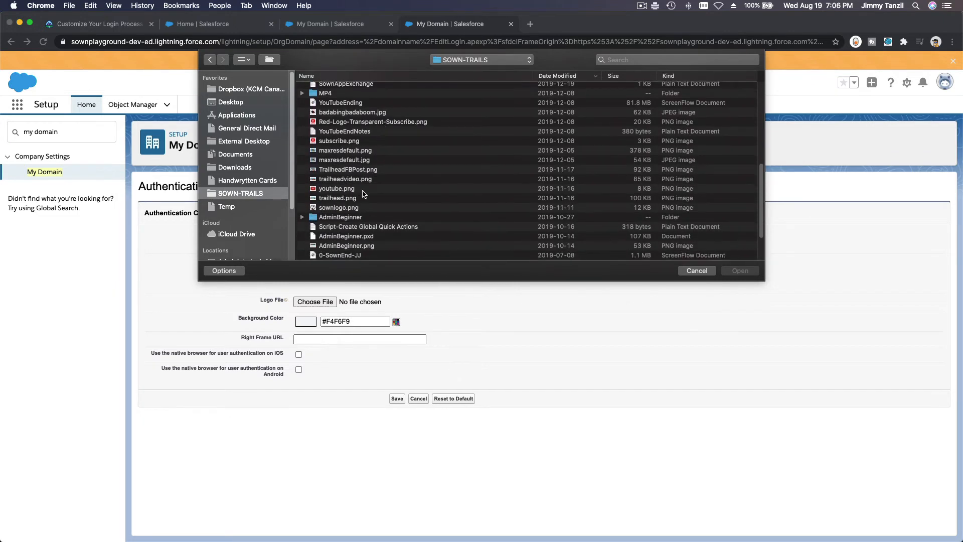
click(739, 271)
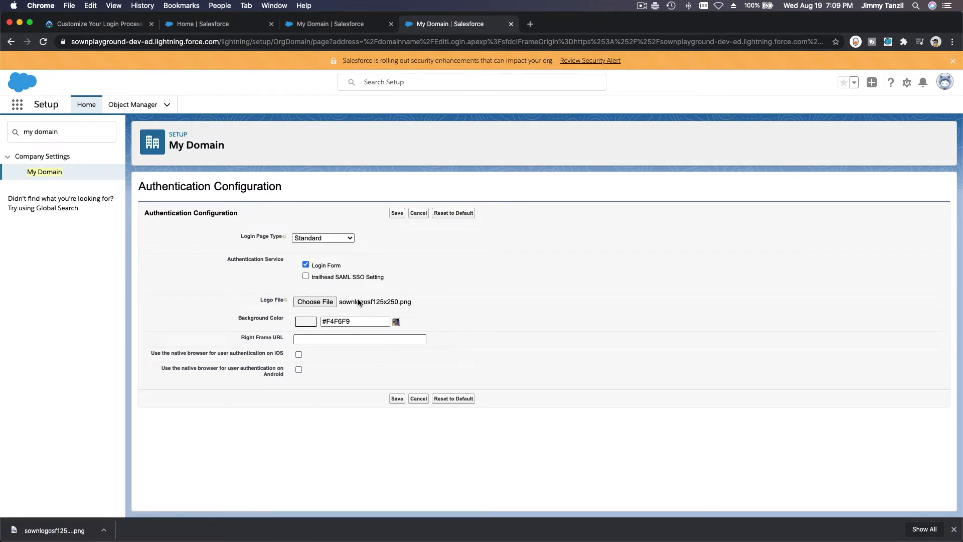
click(355, 321)
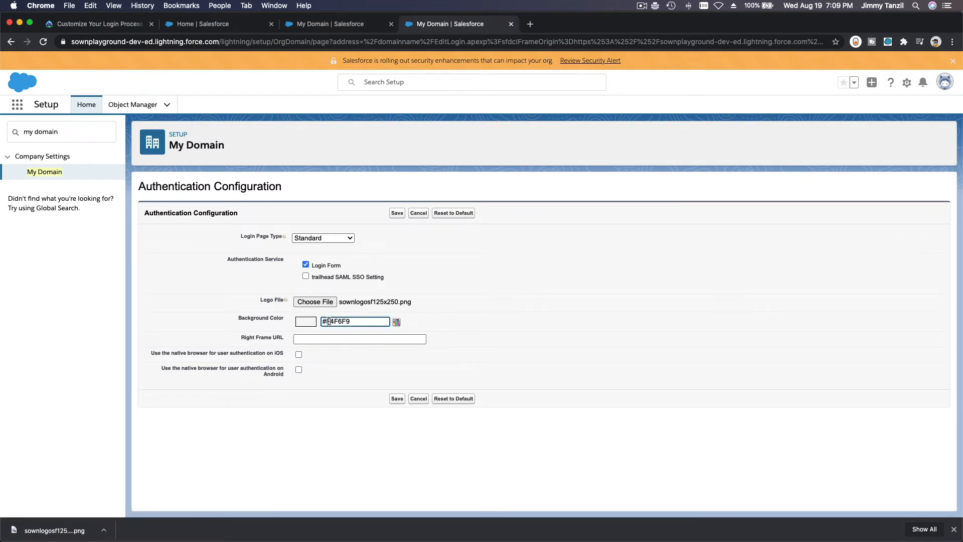
text(#00)
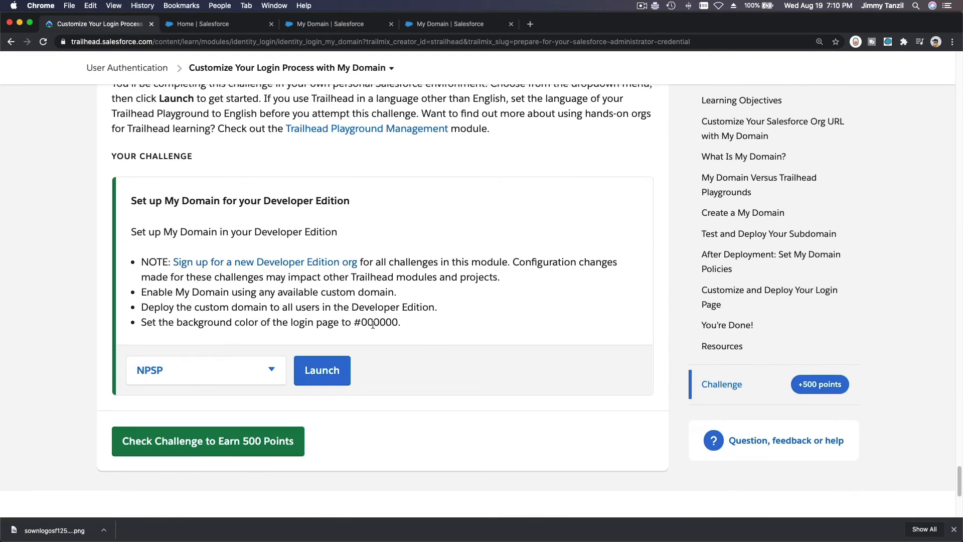
Copy colour code 000000 from the Trailhead challenge and return to the login settings
double_click(377, 322)
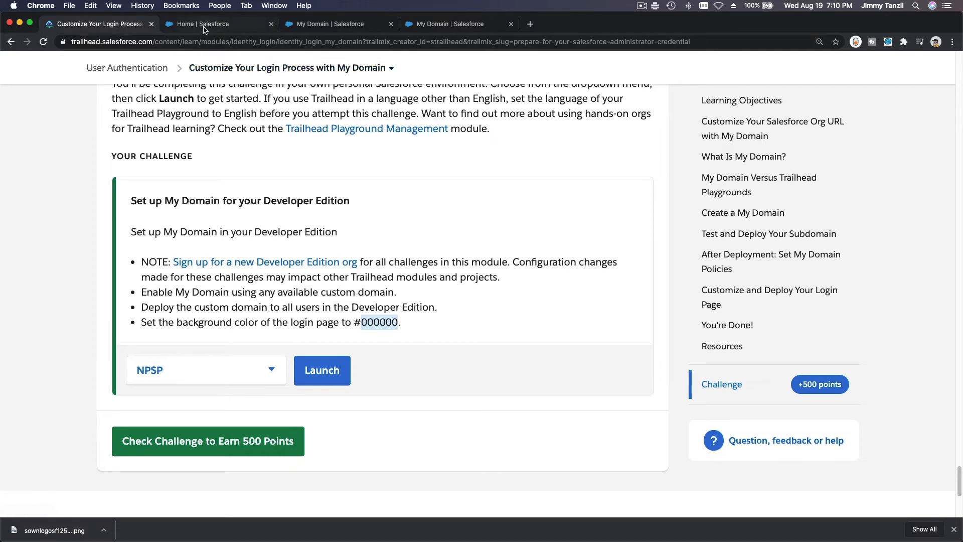
click(458, 23)
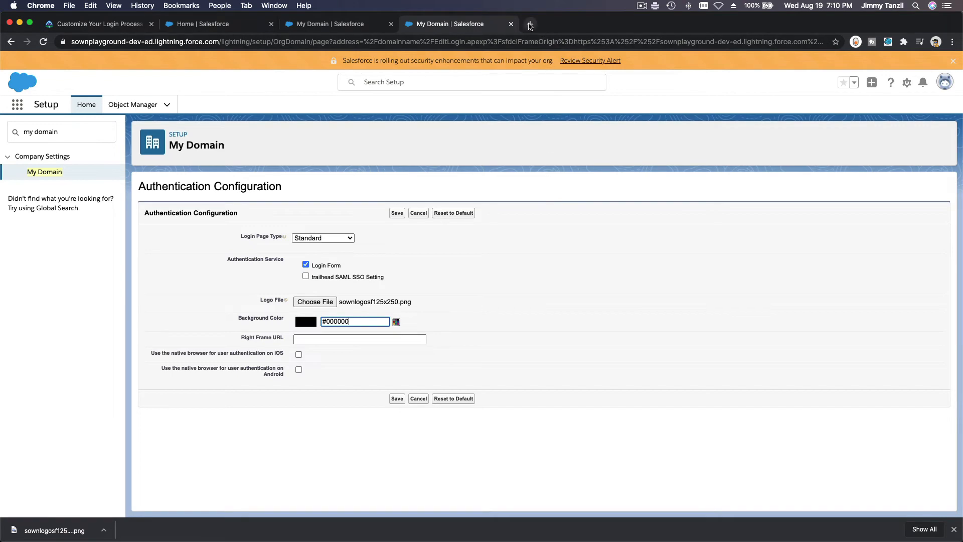
Open the Sown.IO Salesforce Certification Fund FundRazr page in a new tab, then return
click(528, 24)
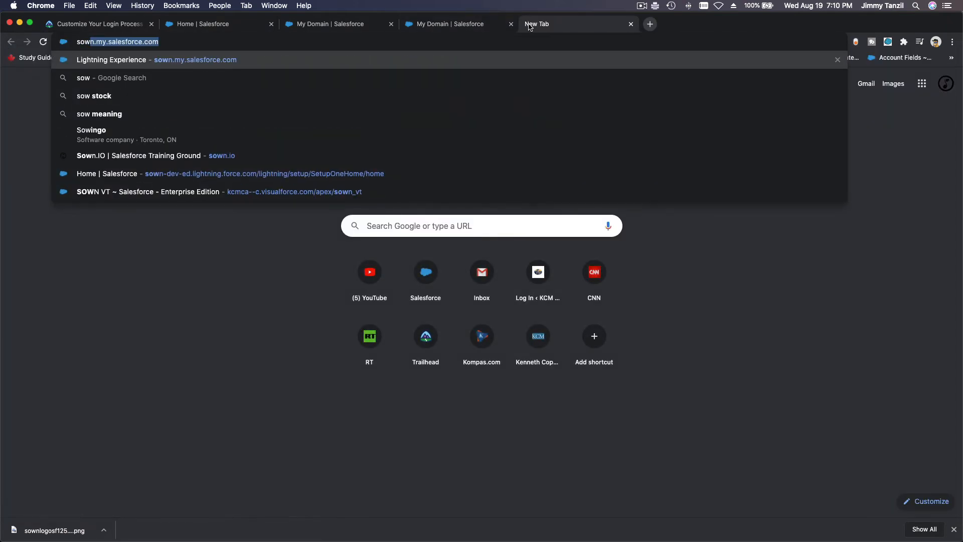
click(155, 156)
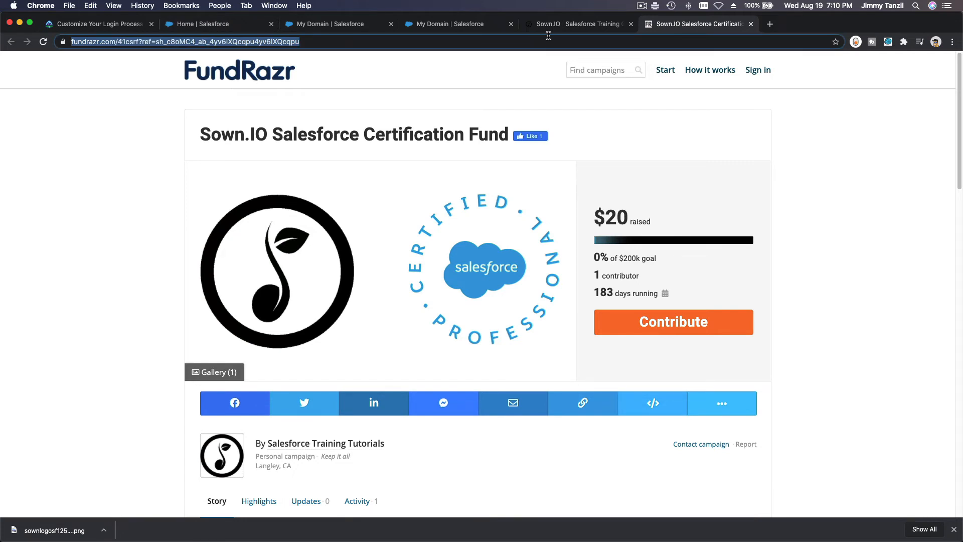
click(574, 23)
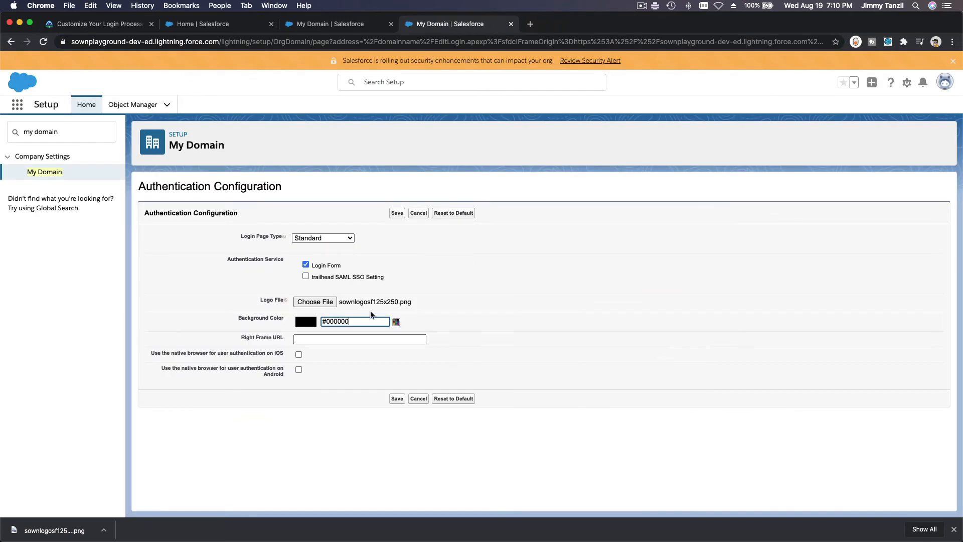
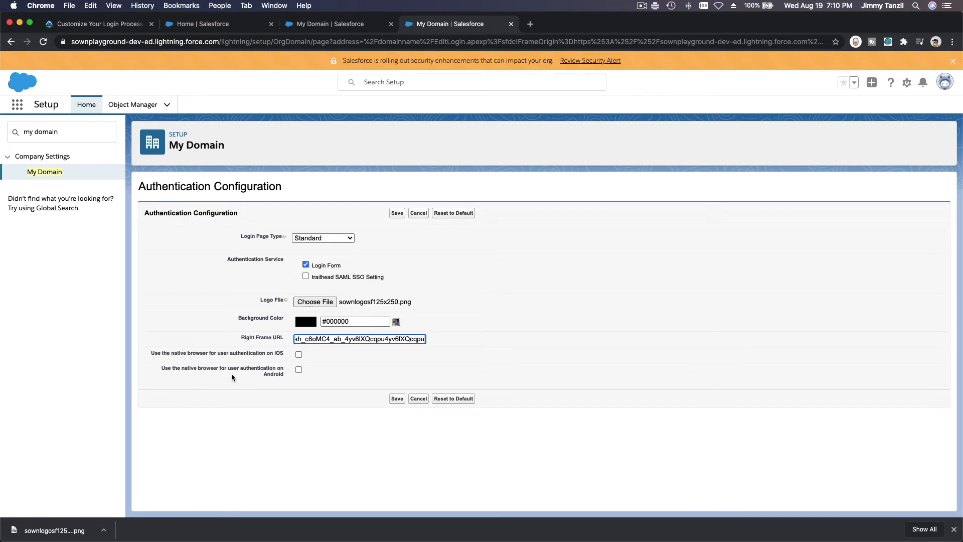
Set the FundRazr campaign as Right Frame URL, save, and preview the black login page
mouse_move(175, 377)
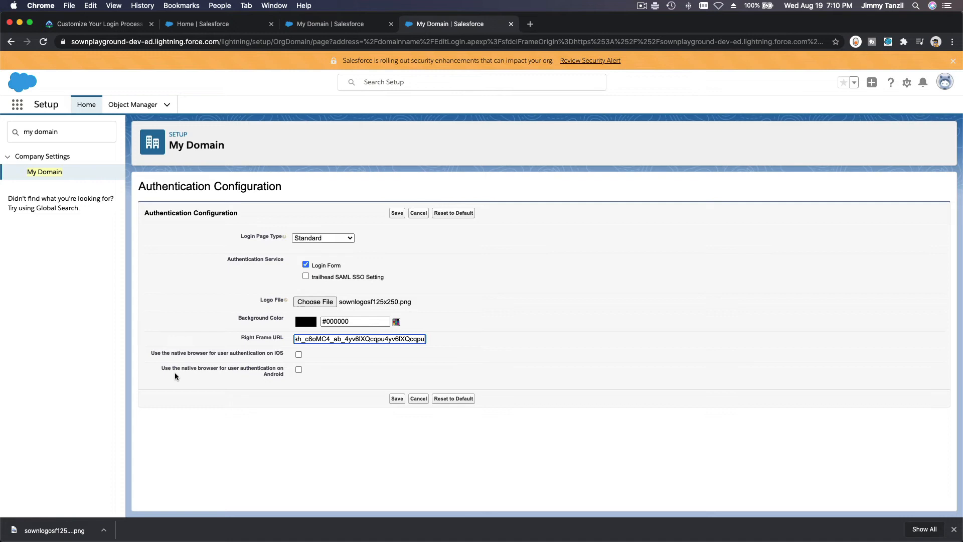
mouse_move(282, 374)
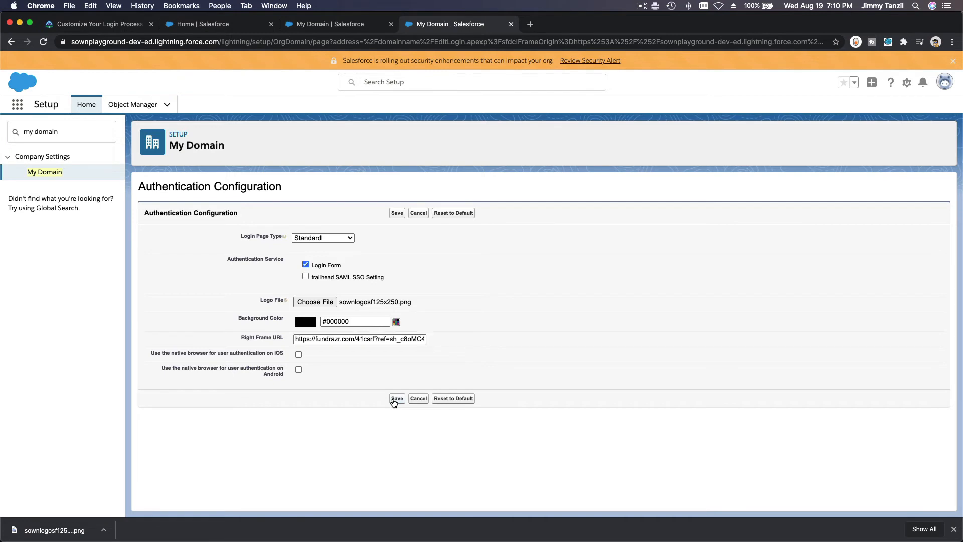
click(397, 398)
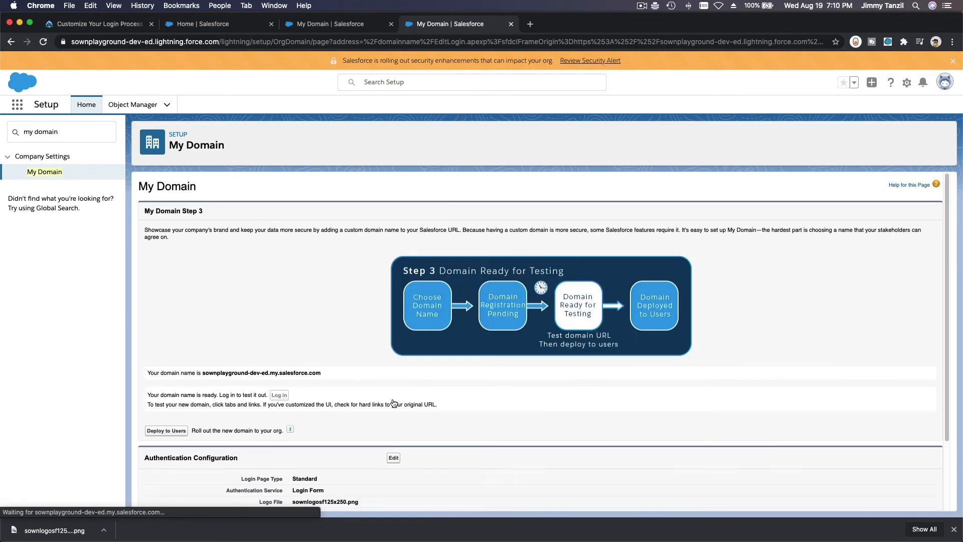
scroll(down, 3)
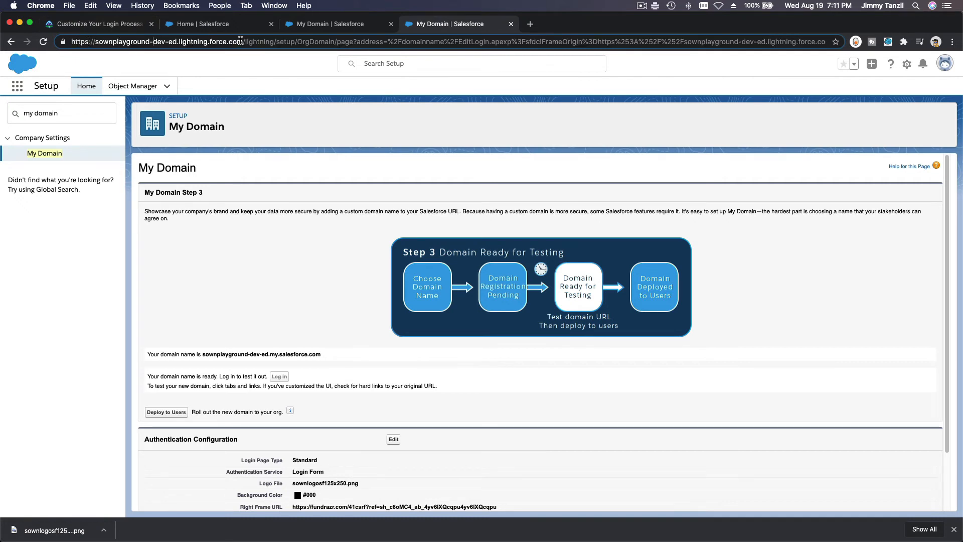
double_click(157, 42)
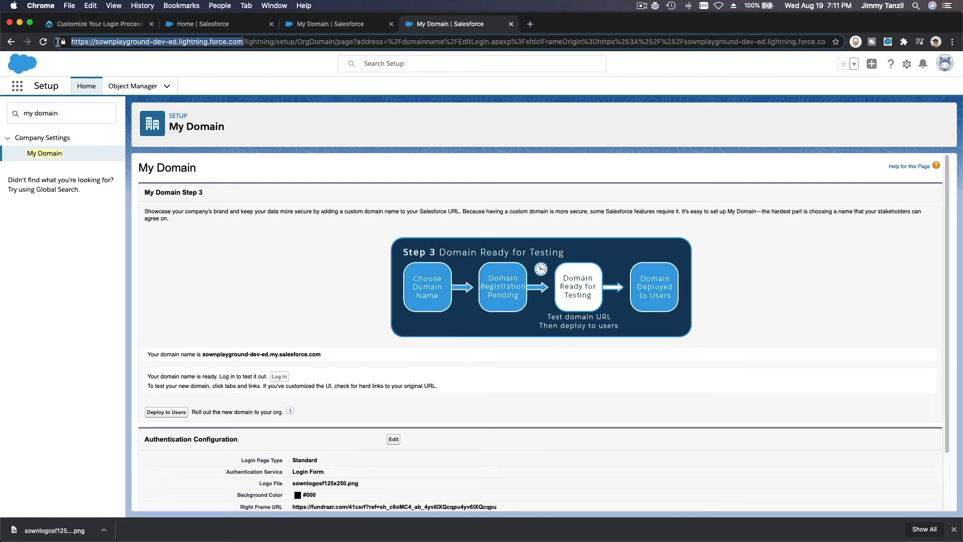
click(945, 63)
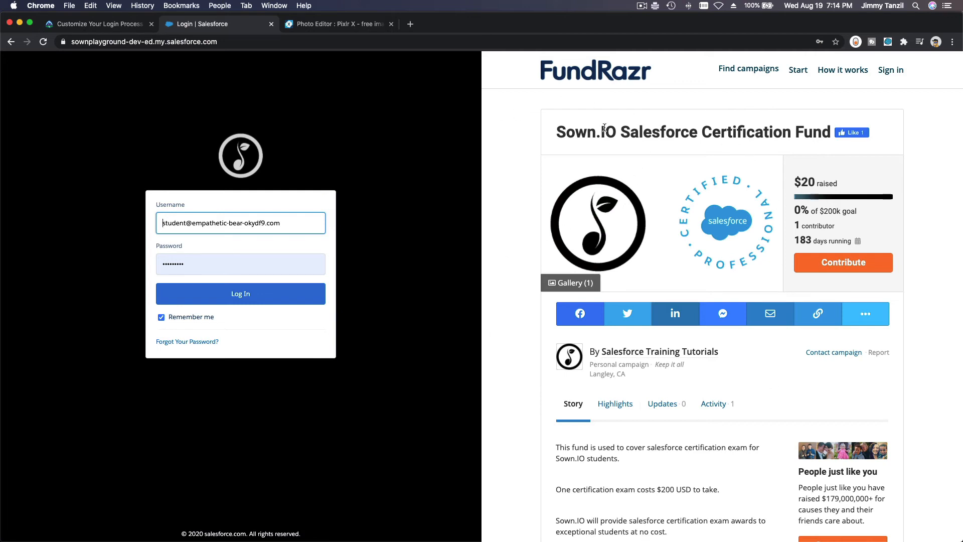
mouse_move(109, 274)
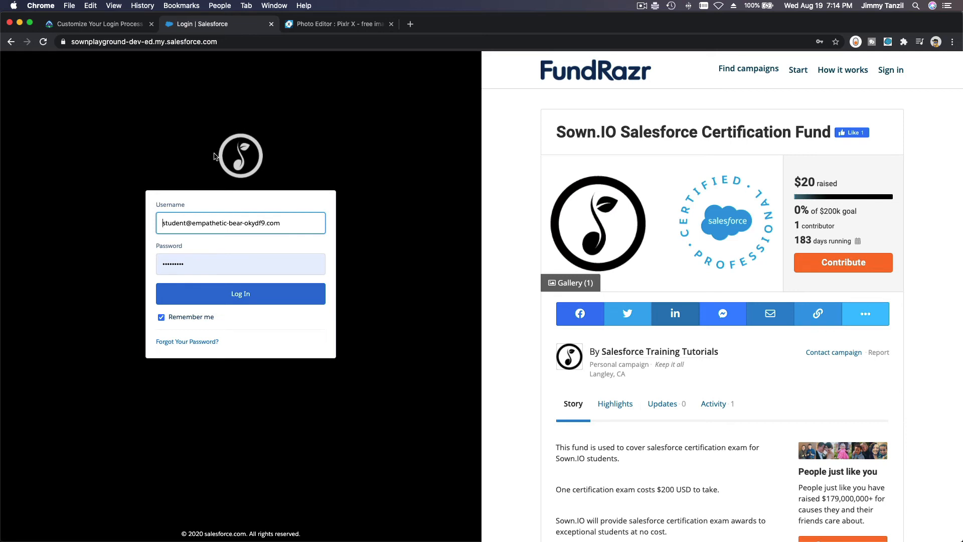
mouse_move(243, 136)
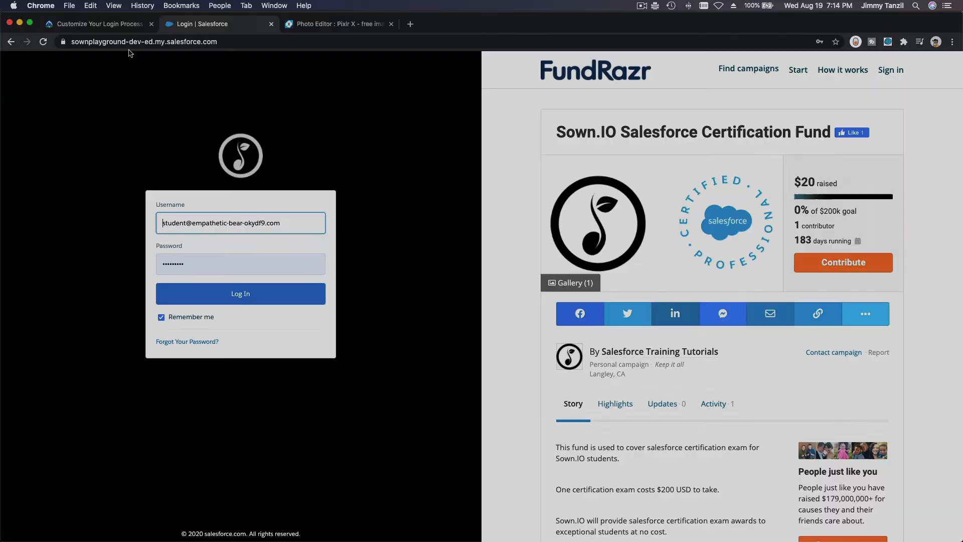
Return from the login page preview to the Trailhead My Domain challenge
click(95, 23)
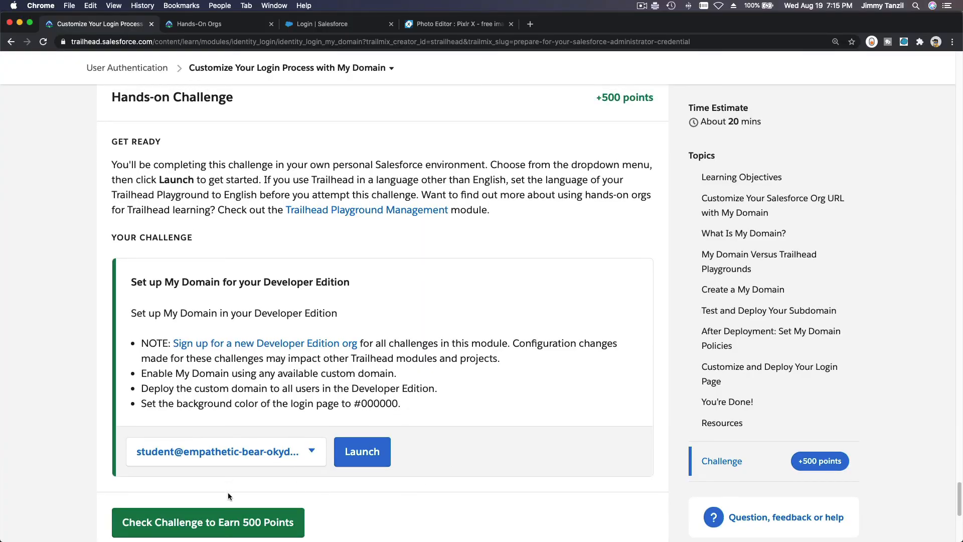
Run Check Challenge on the Set up My Domain hands-on challenge for 500 points
click(207, 522)
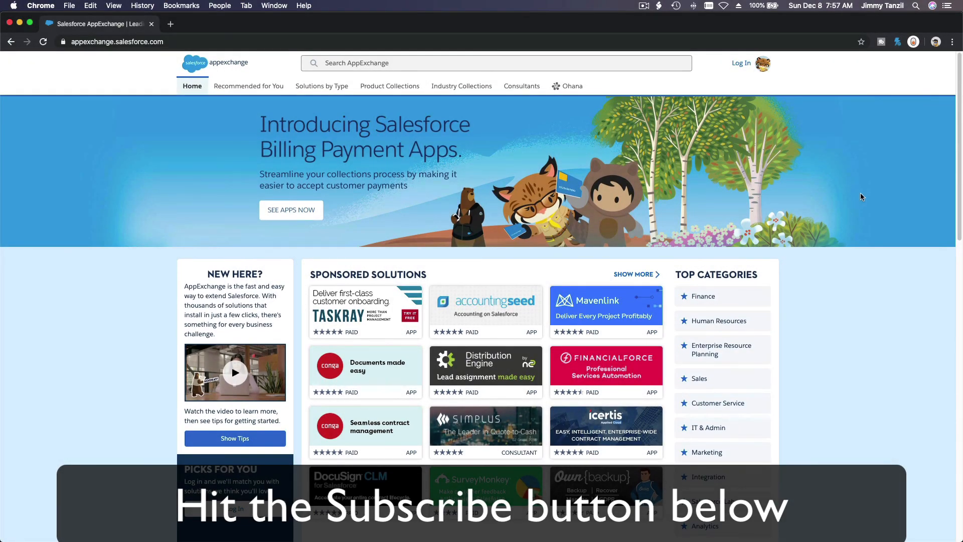
scroll(down, 3)
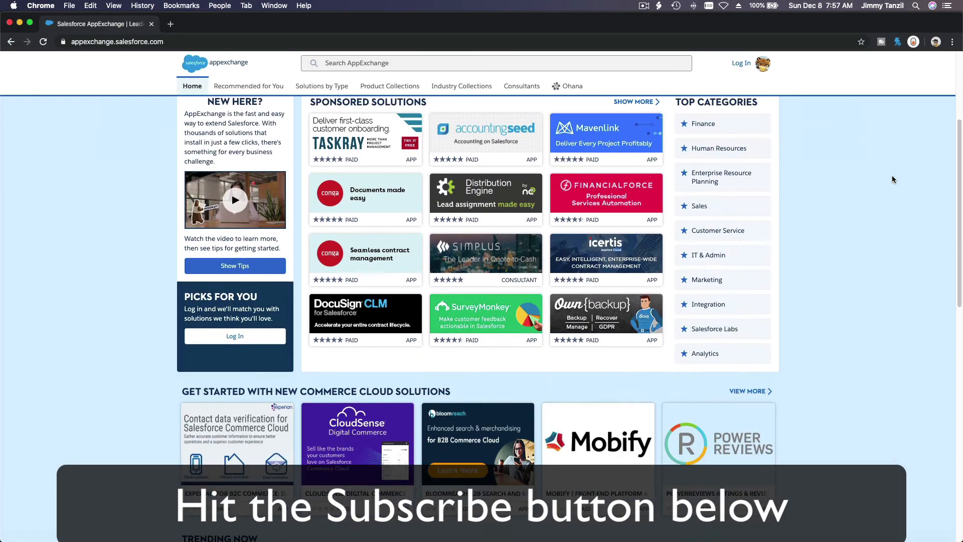
scroll(down, 3)
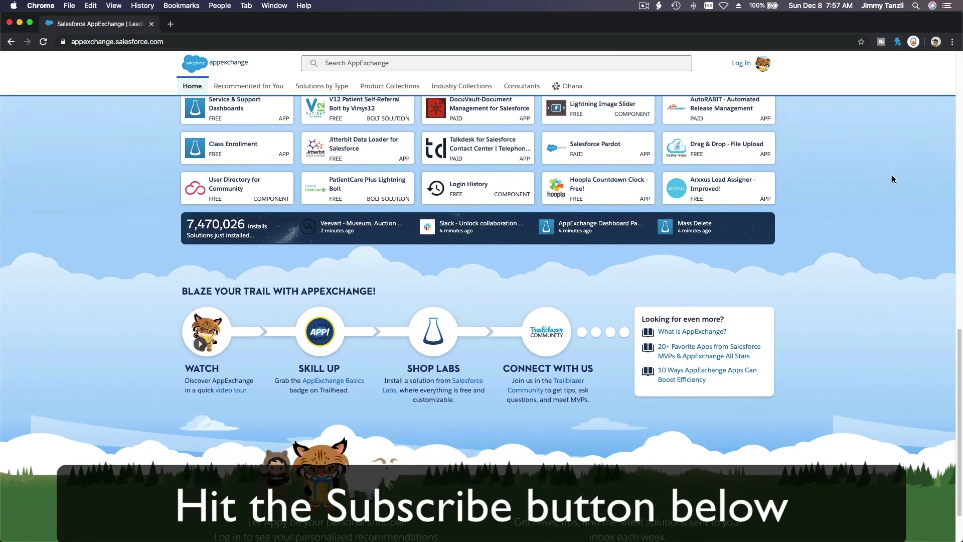